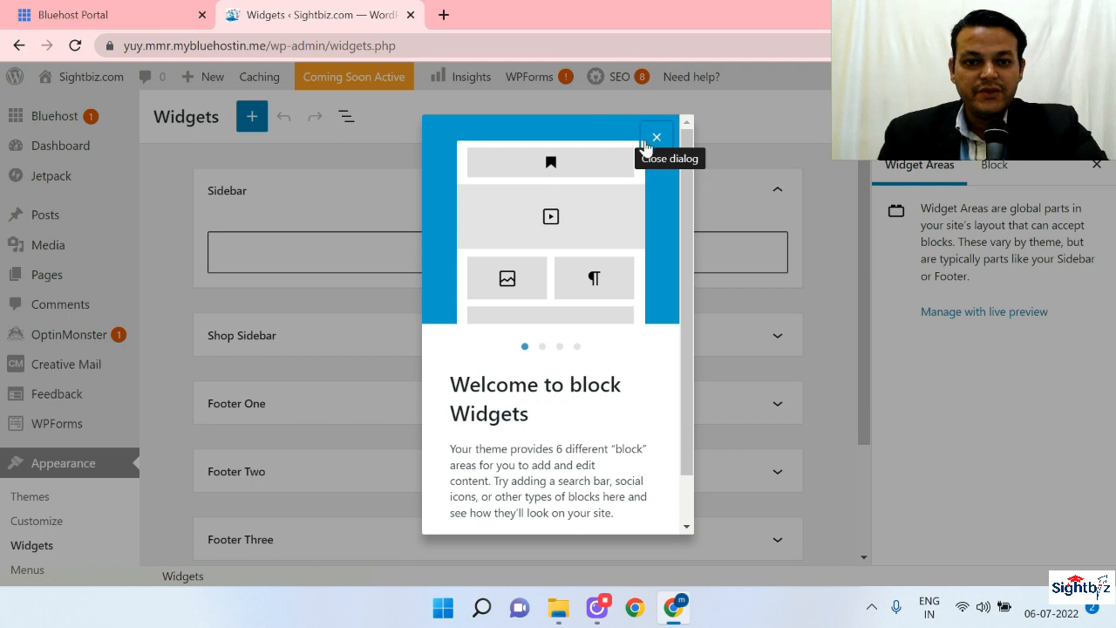
- Dismiss the 'Welcome to block Widgets' dialog to reveal the empty Sidebar area
{"action": "left_click", "coordinate": [656, 137]}
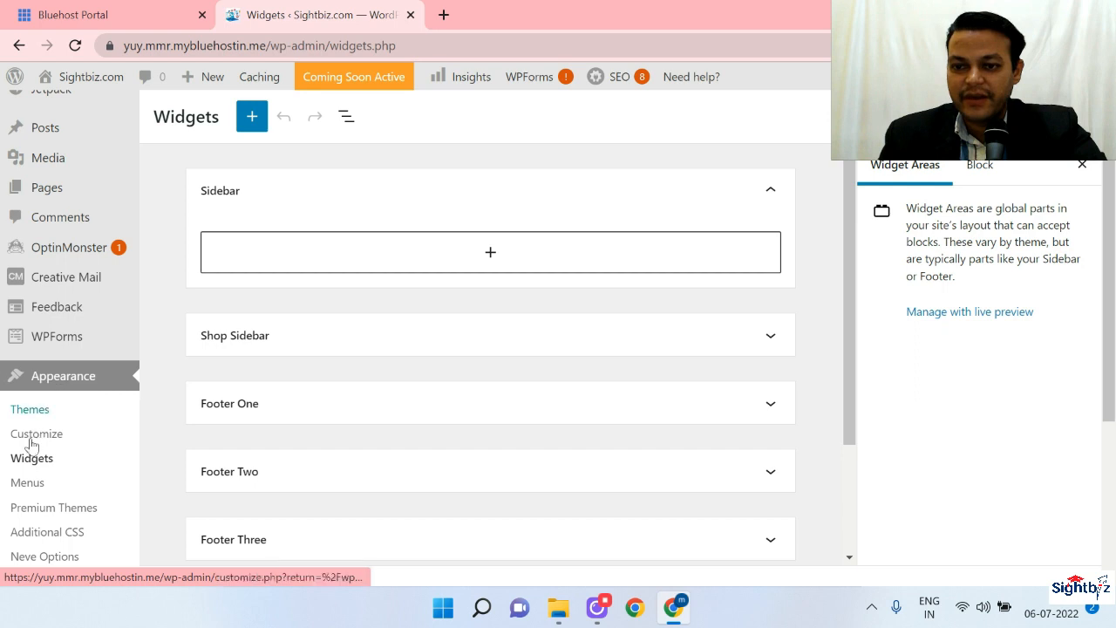
{"action": "left_click", "coordinate": [32, 458]}
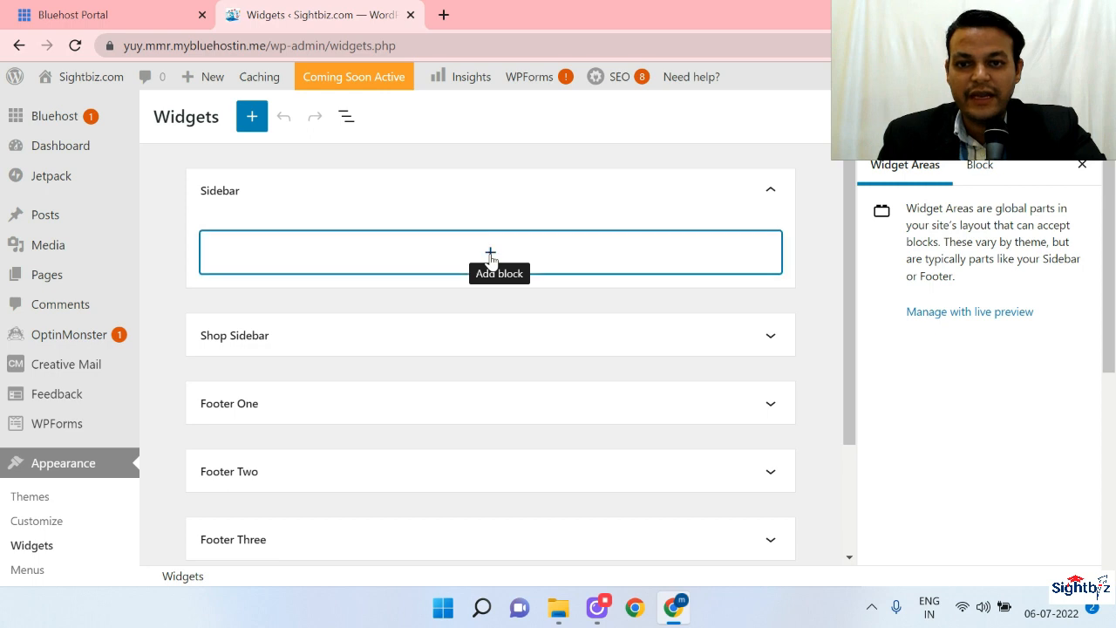
- Upload the GettyImages digital marketing picture from the Desktop as a Sidebar Image block
{"action": "left_click", "coordinate": [490, 252]}
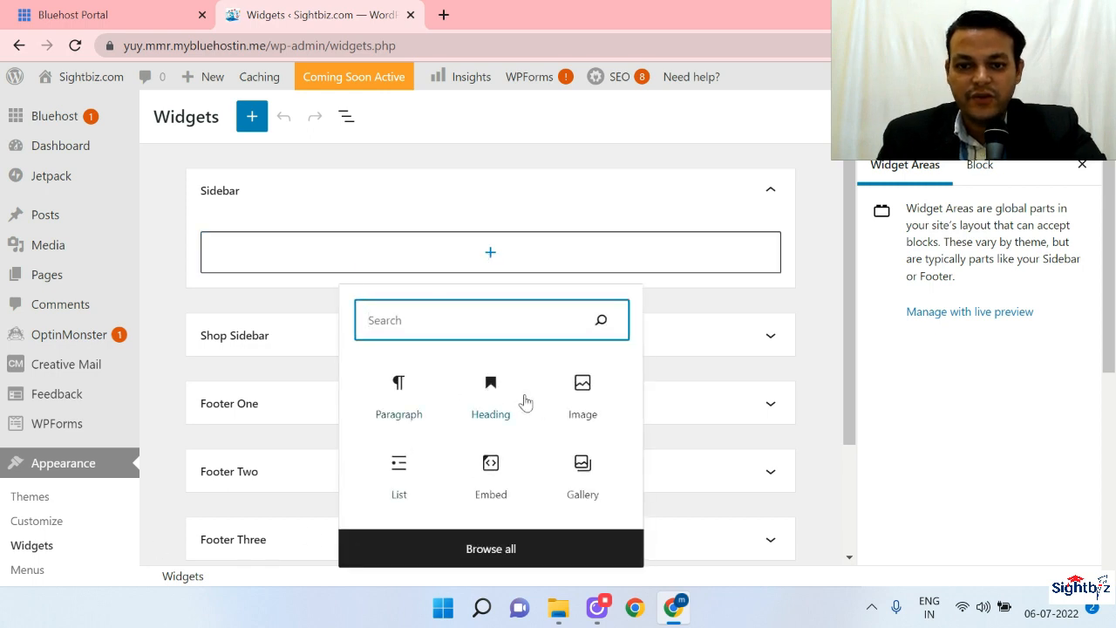
{"action": "left_click", "coordinate": [581, 383]}
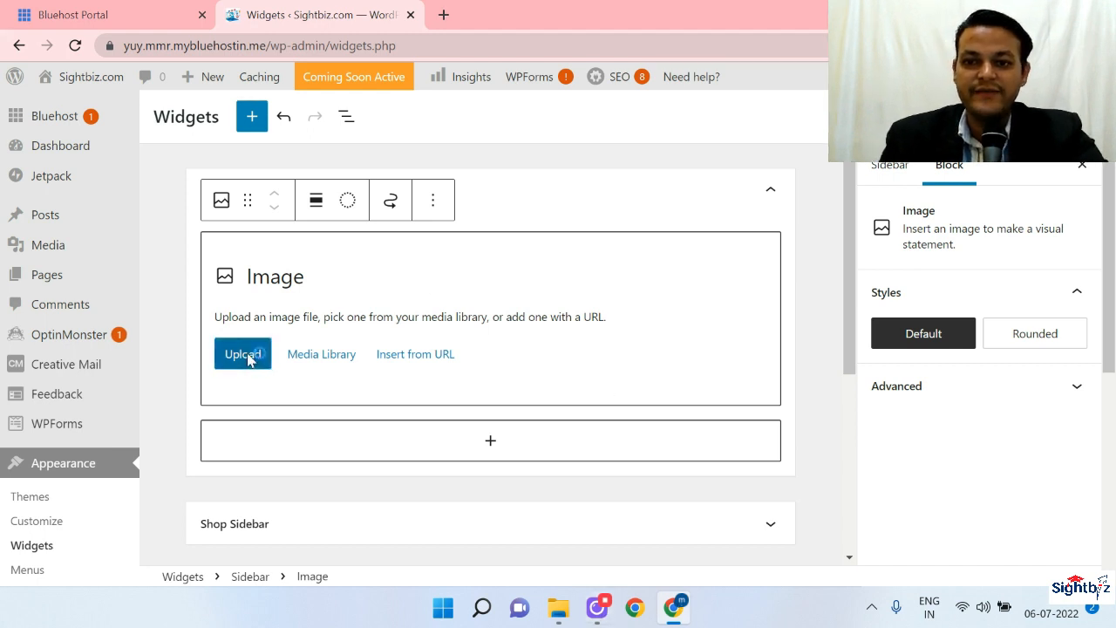
{"action": "left_click", "coordinate": [242, 353]}
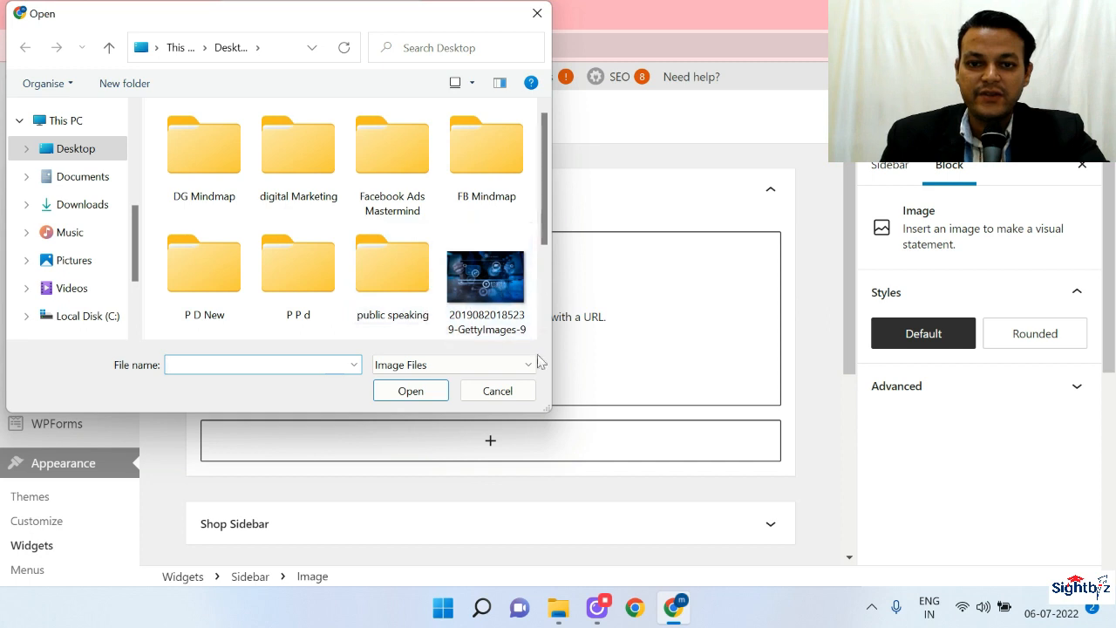
{"action": "scroll", "scroll_direction": "down", "scroll_amount": 3}
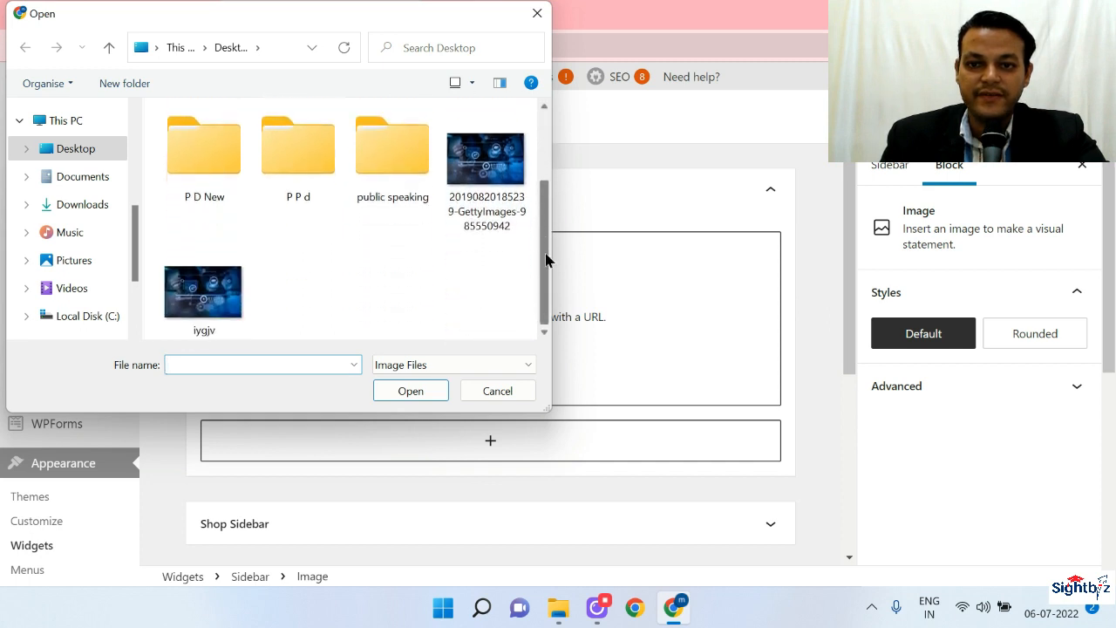
{"action": "left_click", "coordinate": [486, 158]}
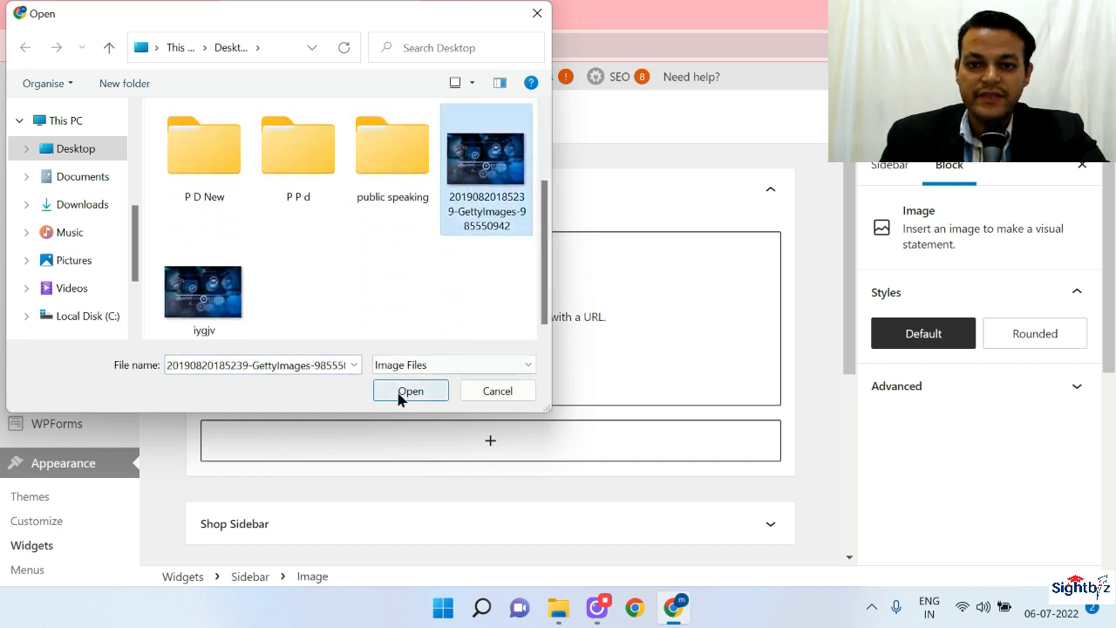
{"action": "left_click", "coordinate": [410, 390]}
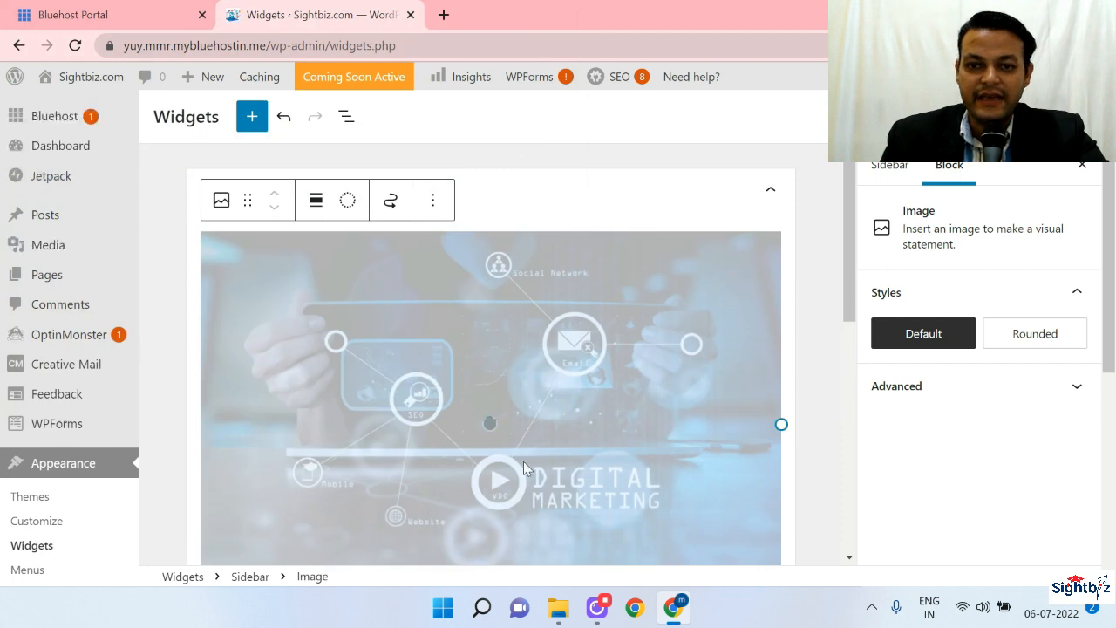
{"action": "scroll", "scroll_direction": "down", "scroll_amount": 3}
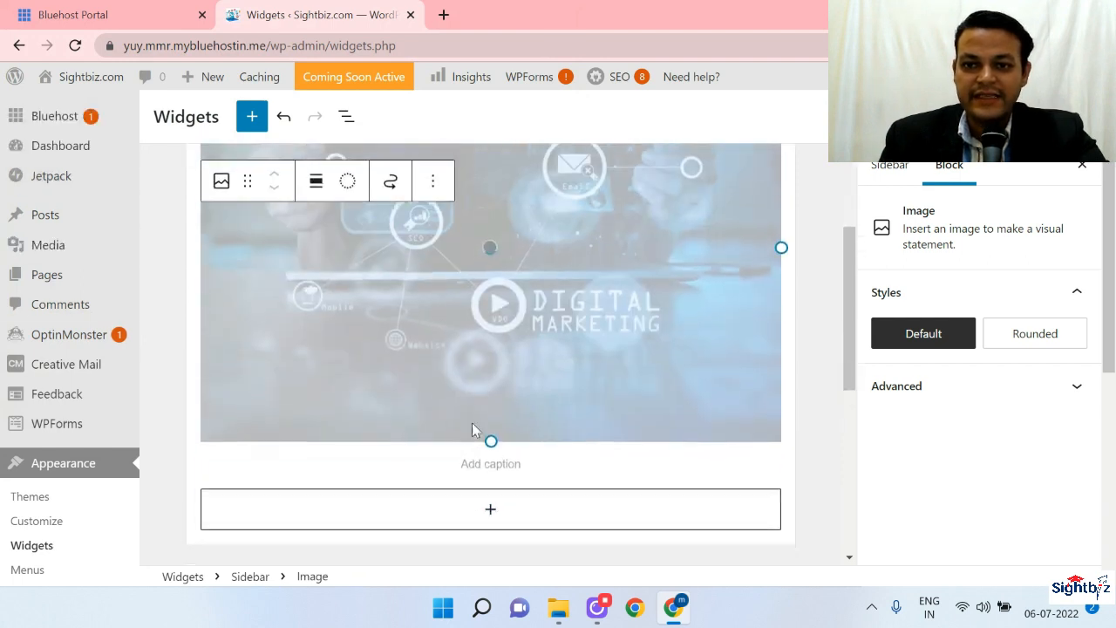
{"action": "scroll", "scroll_direction": "down", "scroll_amount": 3}
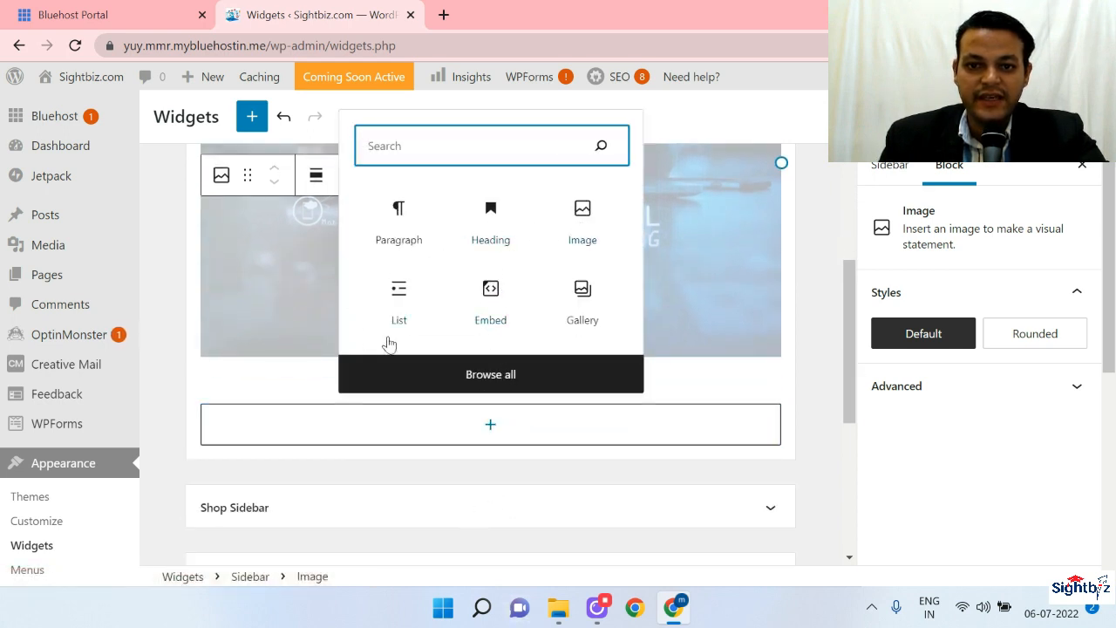
{"action": "mouse_move", "coordinate": [600, 334]}
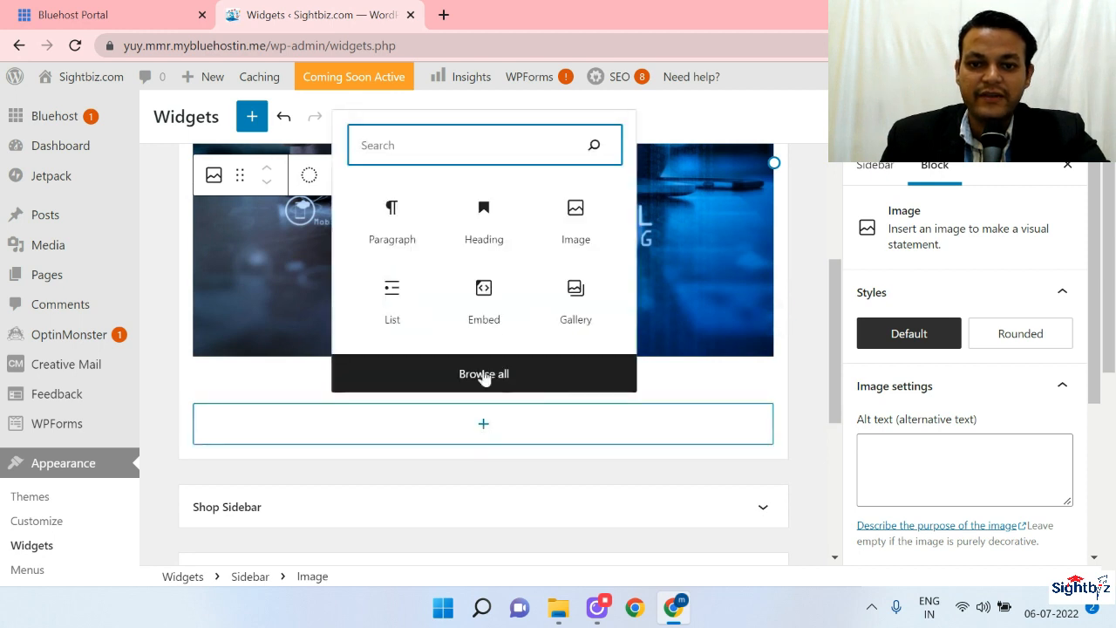
{"action": "mouse_move", "coordinate": [539, 285]}
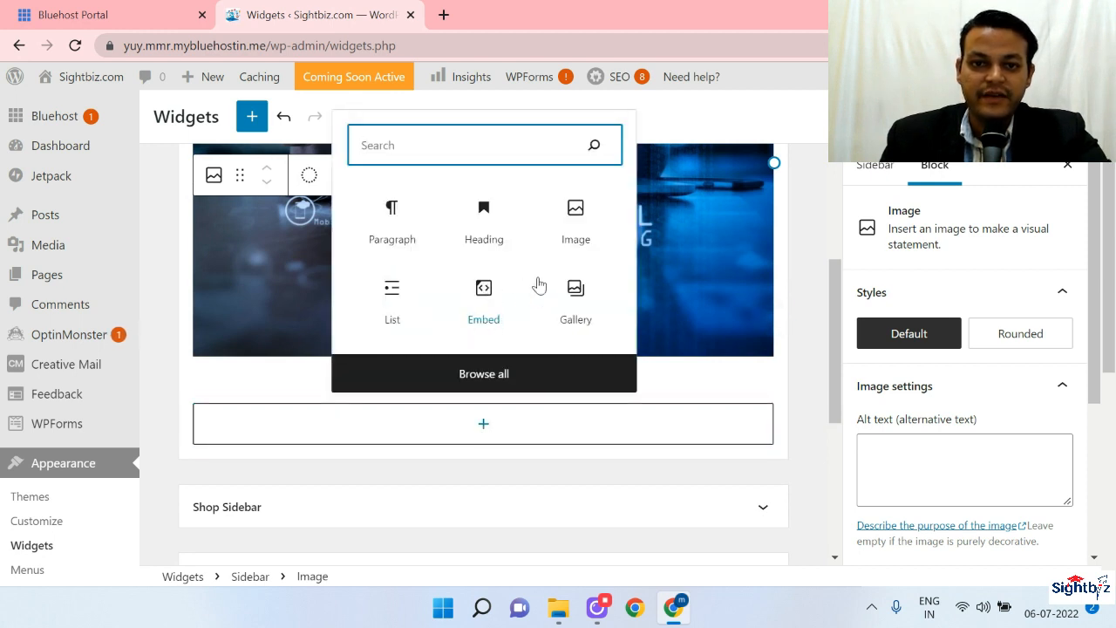
{"action": "mouse_move", "coordinate": [393, 297]}
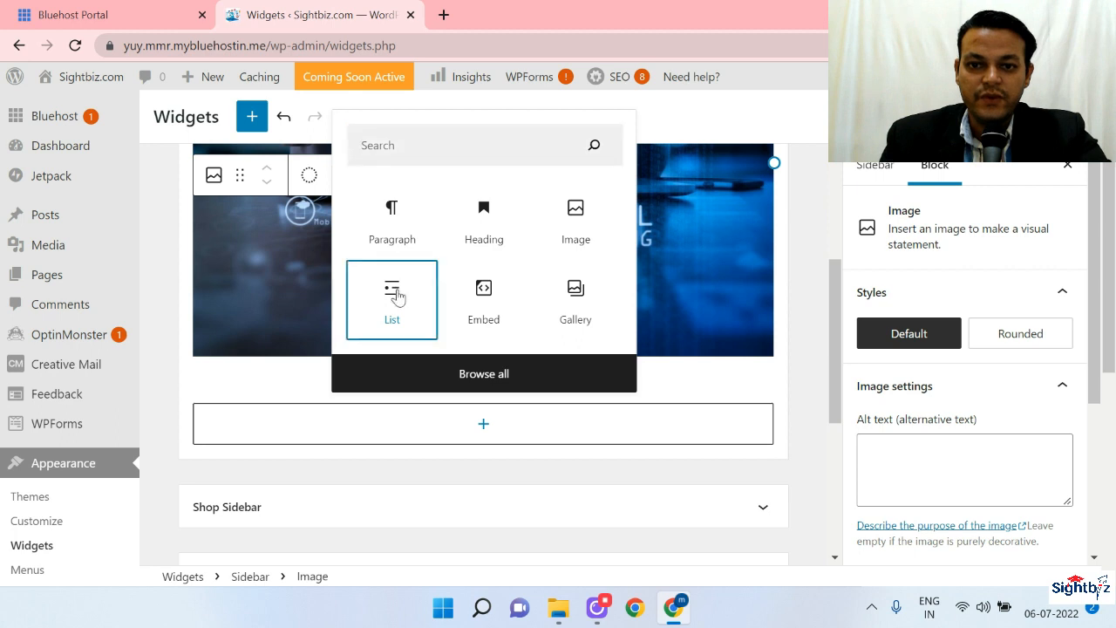
- Add a bulleted List block below the image with items Menu, Blog and Contact
{"action": "left_click", "coordinate": [391, 295]}
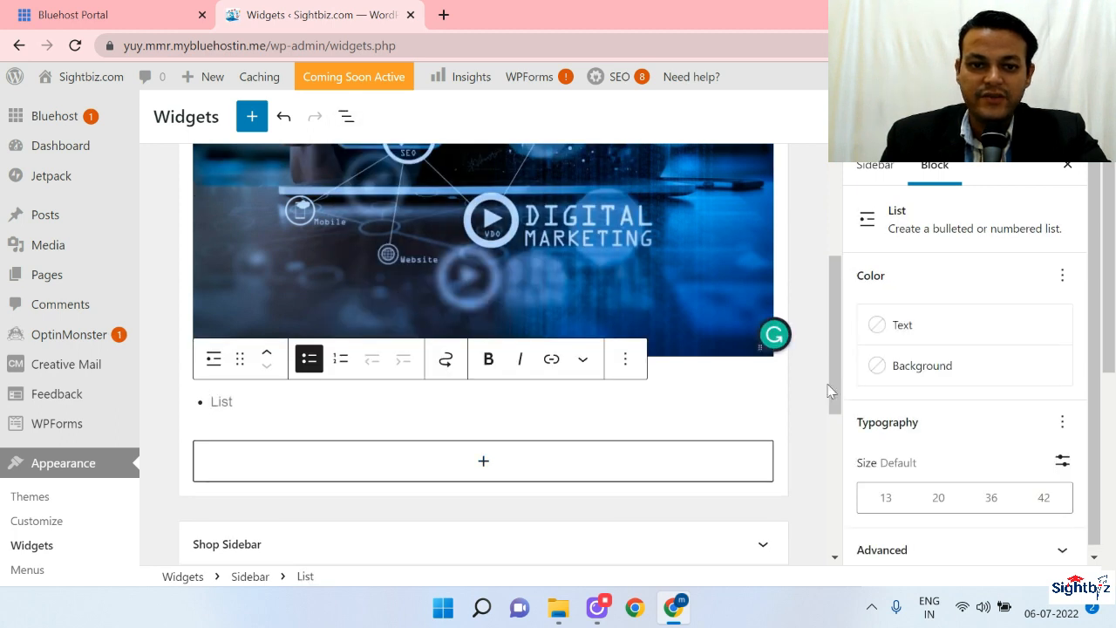
{"action": "mouse_move", "coordinate": [945, 246]}
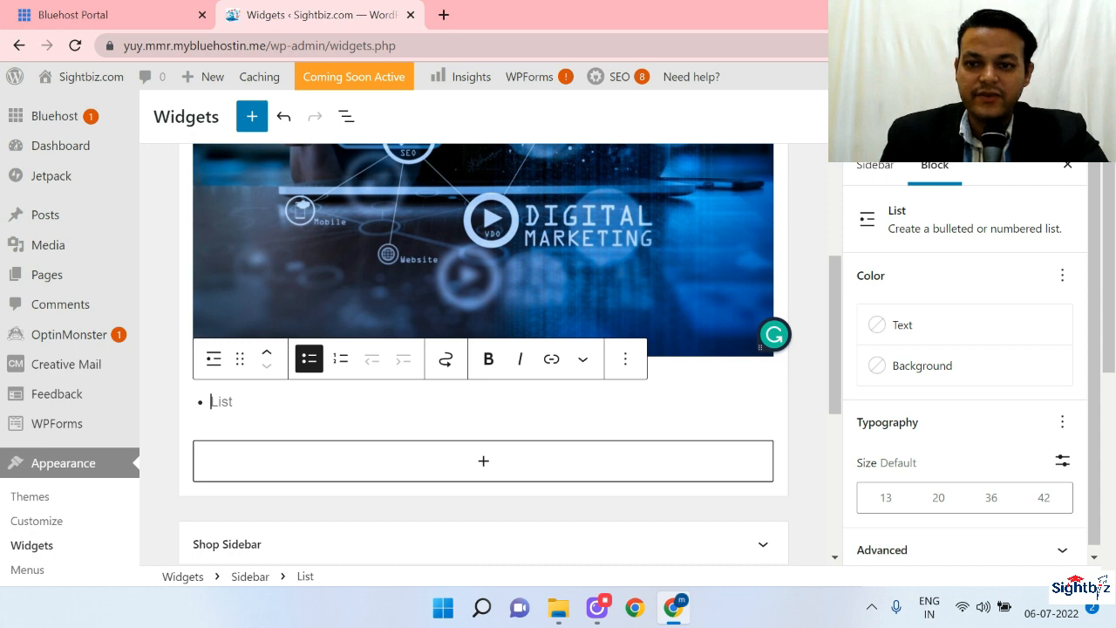
{"action": "type", "text": "Menu"}
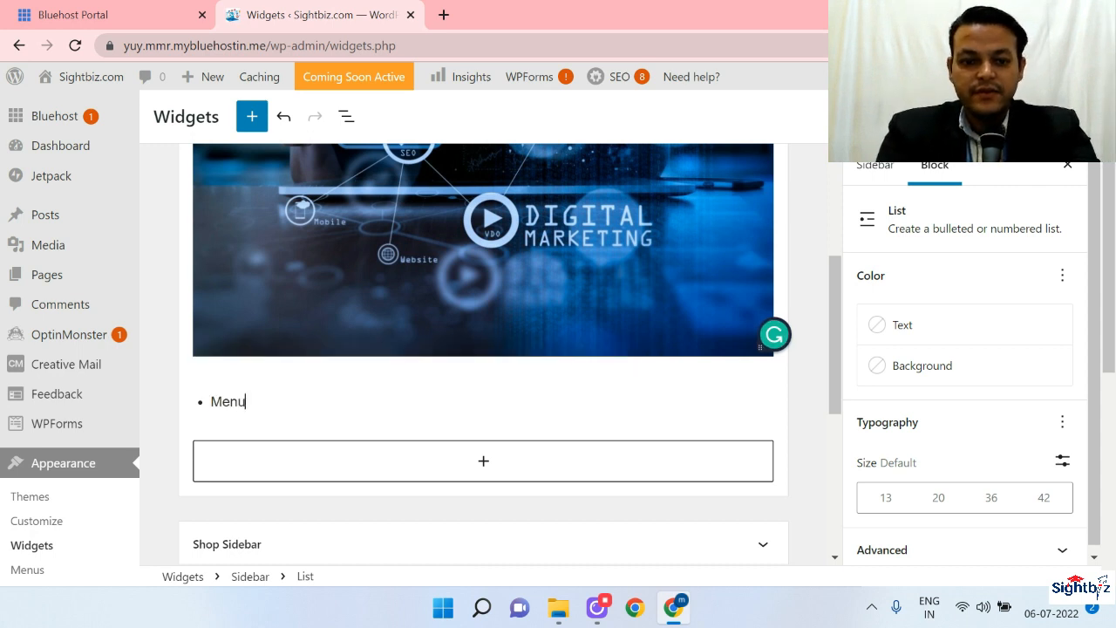
{"action": "type", "text": "Blo"}
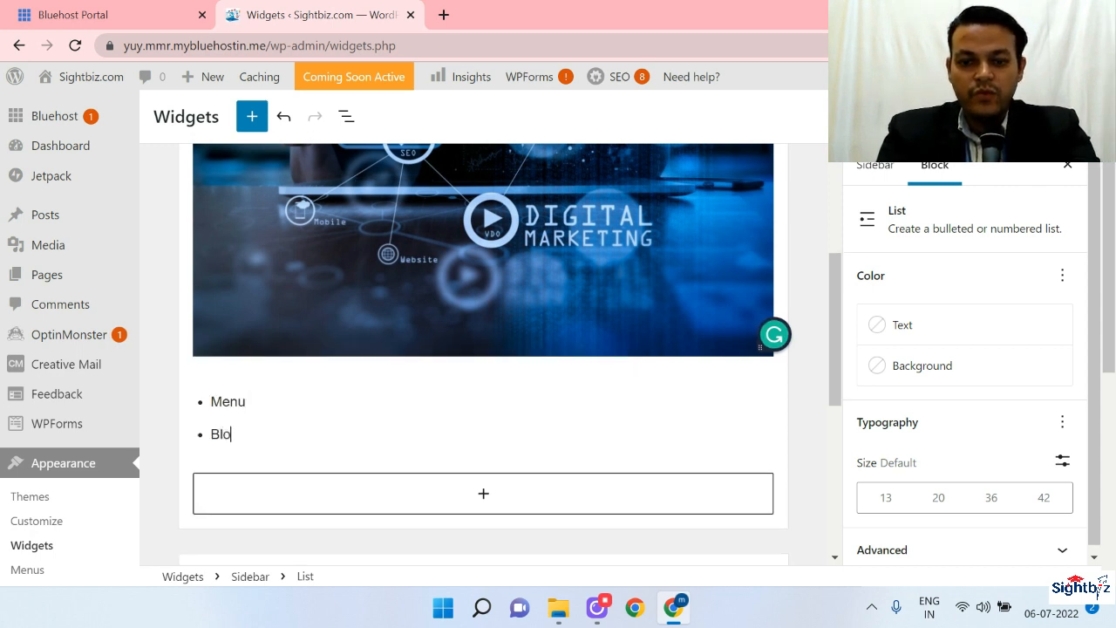
{"action": "key", "text": "Enter"}
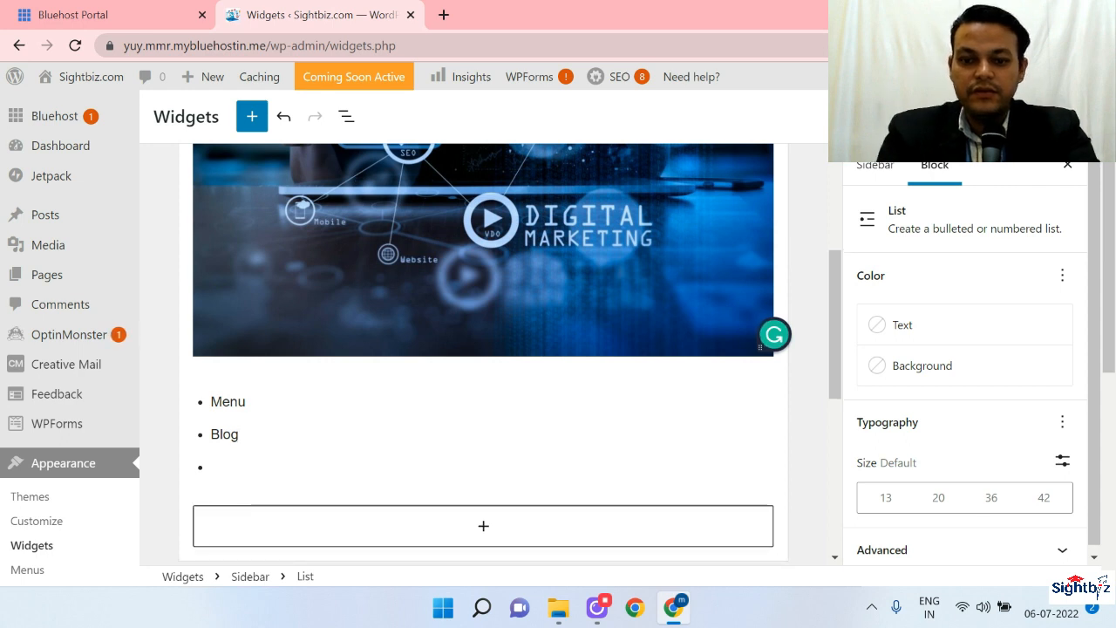
{"action": "type", "text": "Contact"}
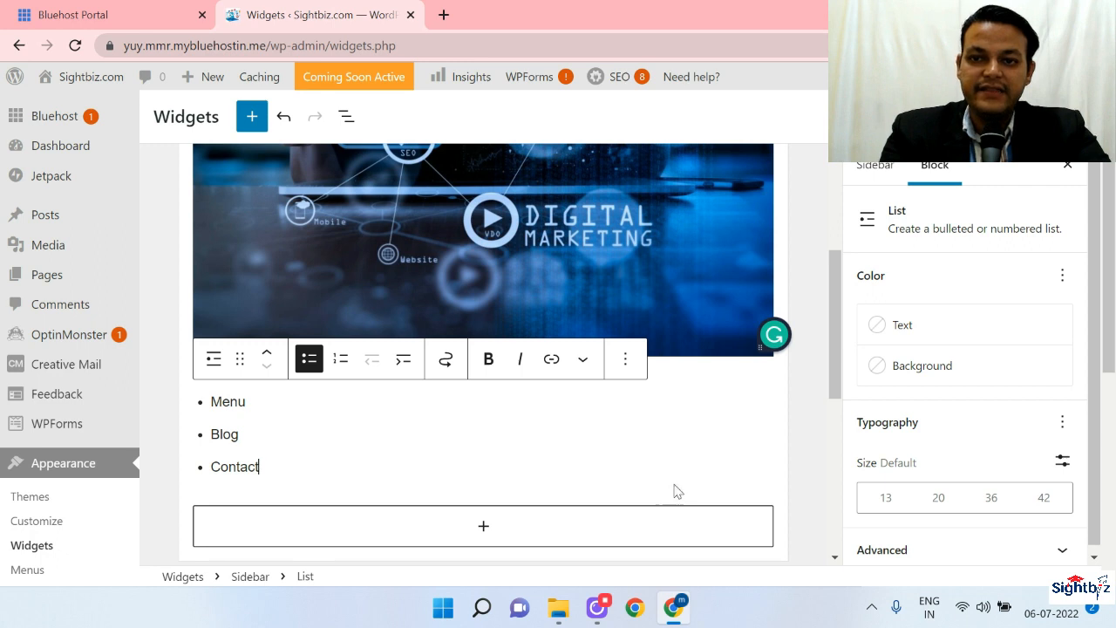
{"action": "scroll", "scroll_direction": "down", "scroll_amount": 3}
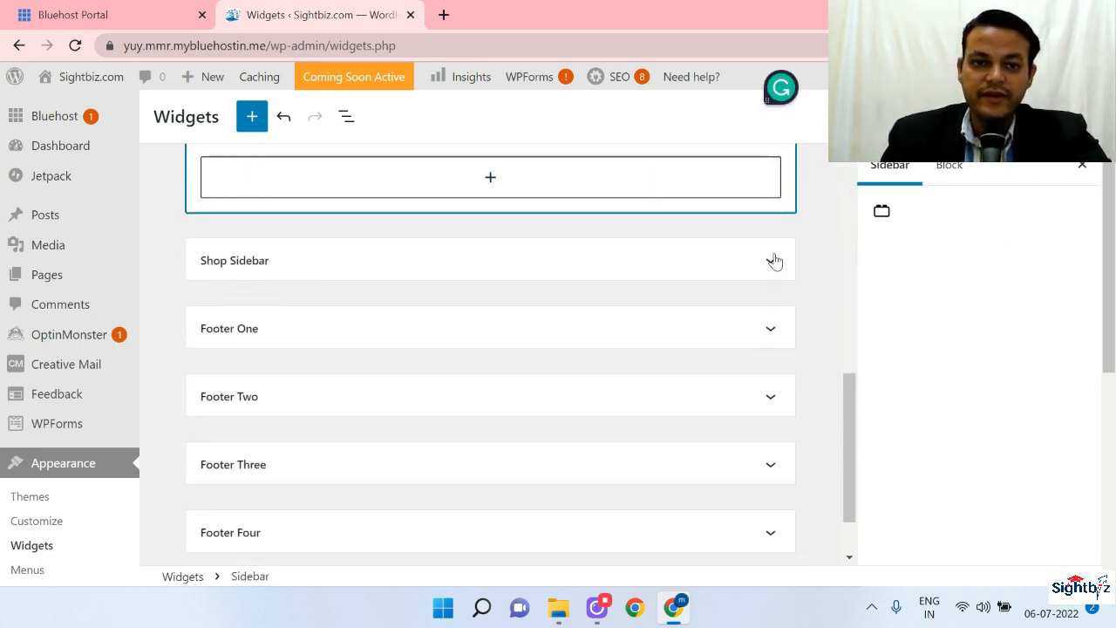
- Expand the Shop Sidebar and Footer One widget areas to view their empty contents
{"action": "left_click", "coordinate": [773, 259]}
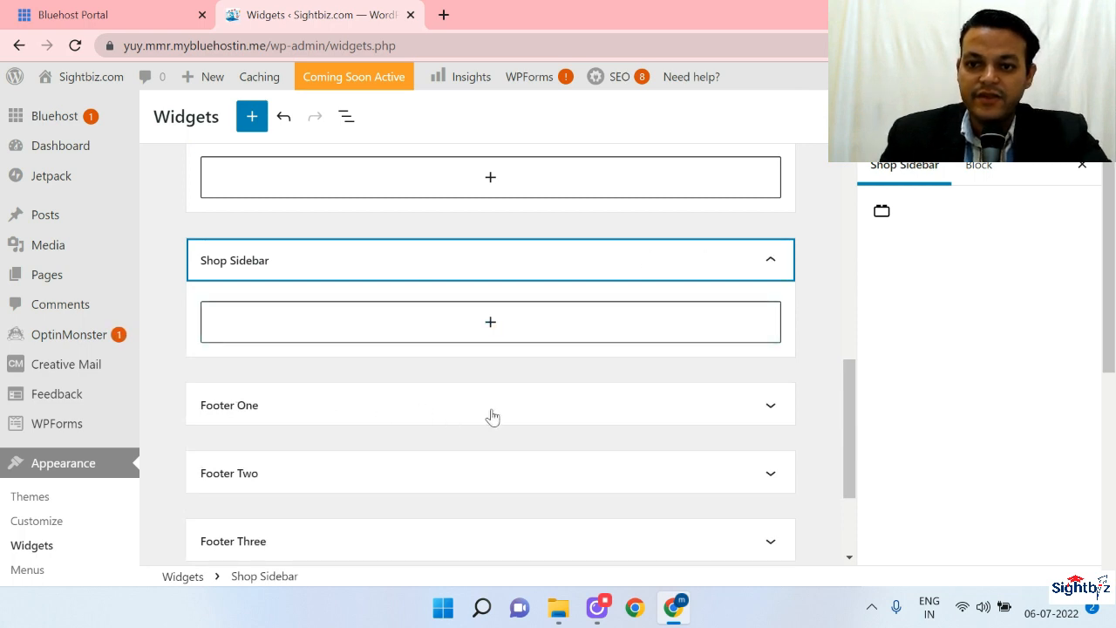
{"action": "left_click", "coordinate": [490, 405]}
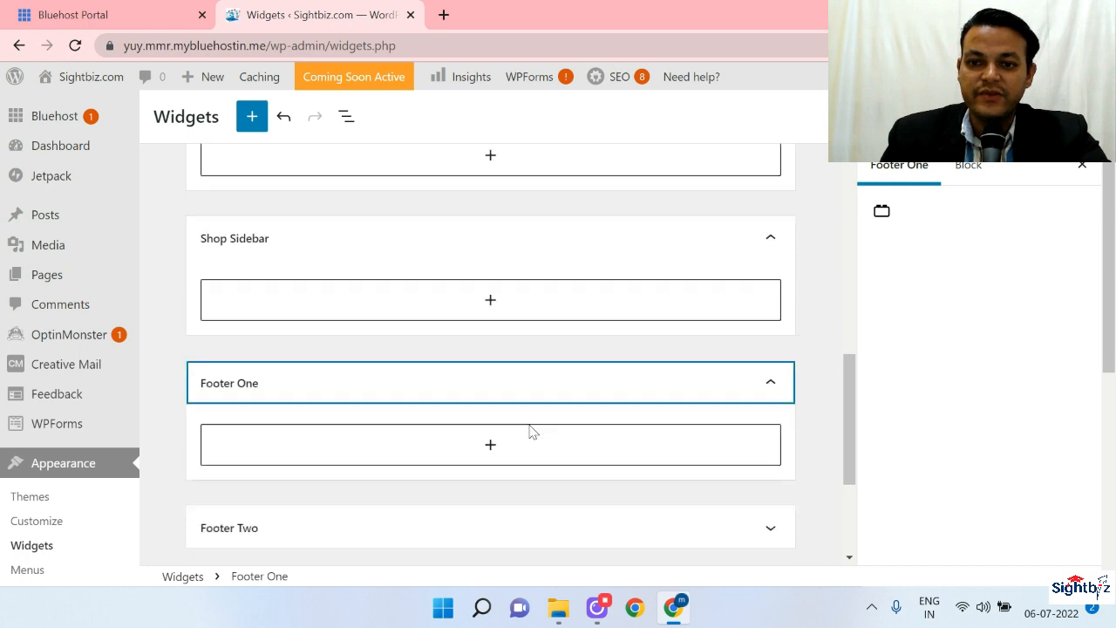
{"action": "scroll", "scroll_direction": "down", "scroll_amount": 3}
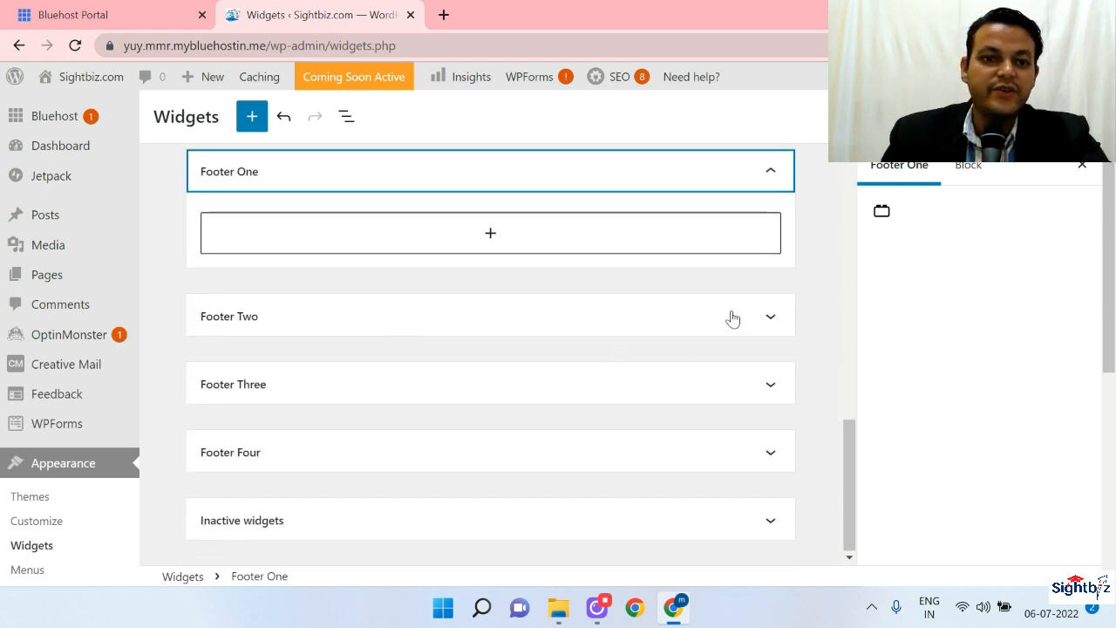
{"action": "scroll", "scroll_direction": "down", "scroll_amount": 3}
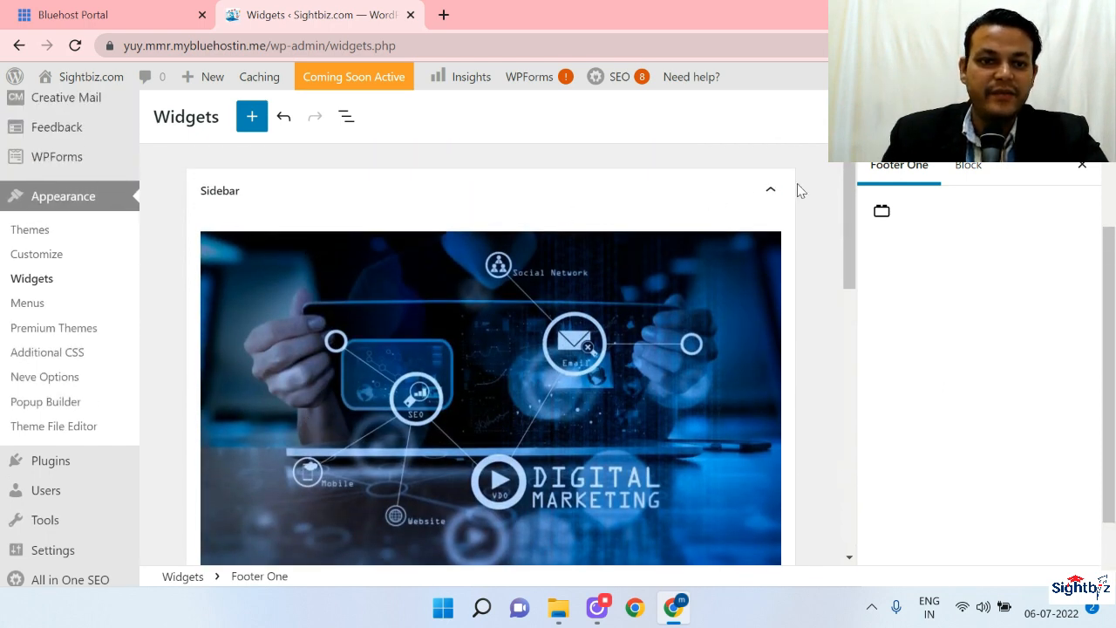
{"action": "scroll", "scroll_direction": "down", "scroll_amount": 3}
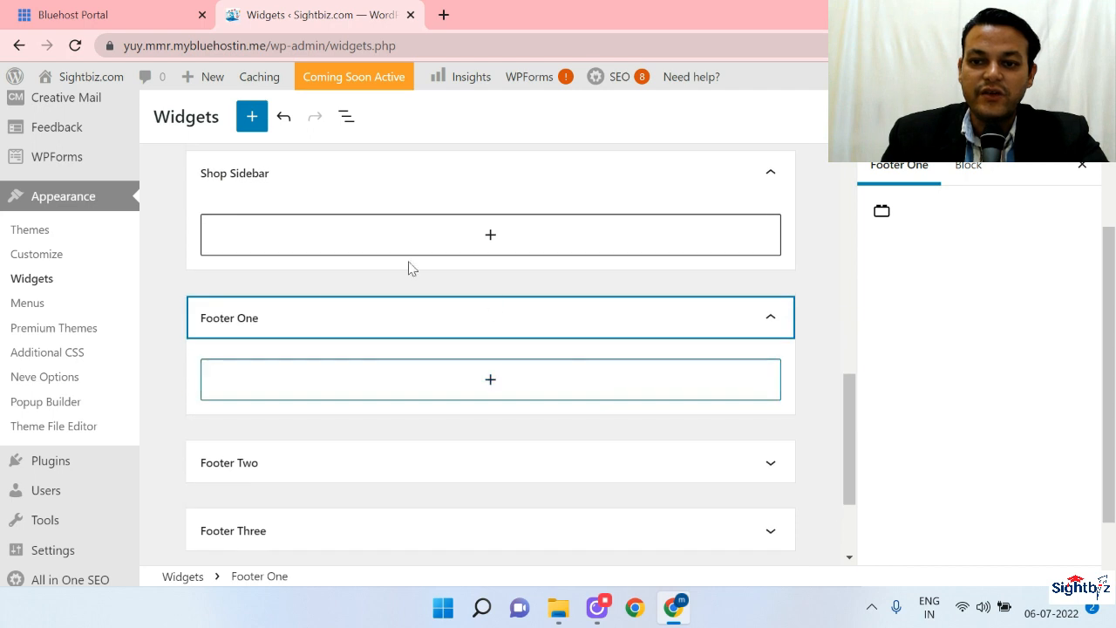
{"action": "mouse_move", "coordinate": [713, 329]}
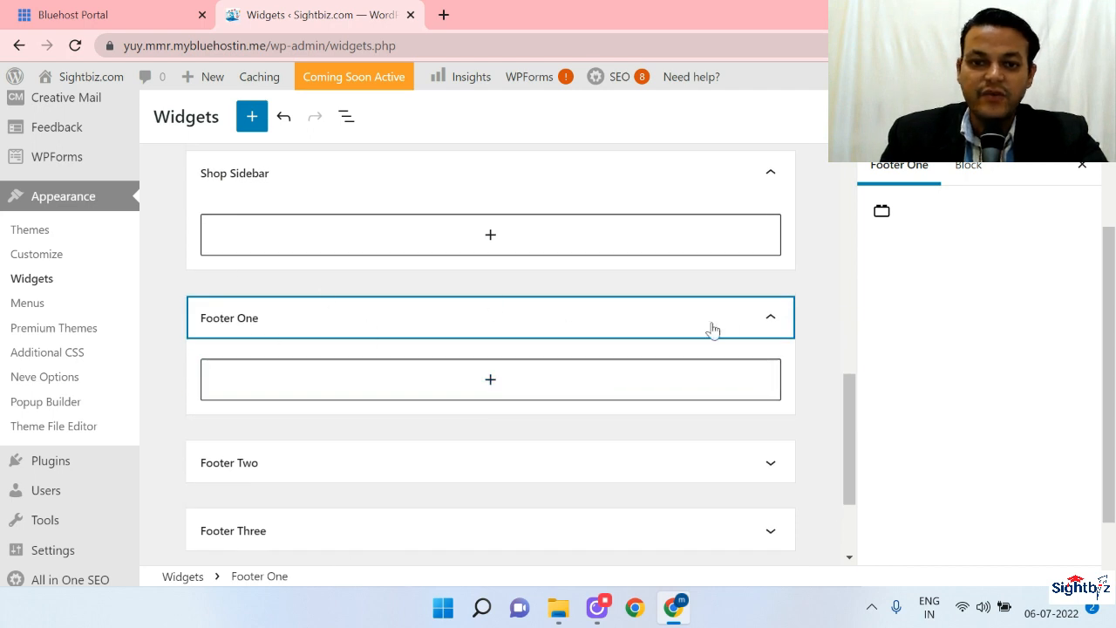
- Add the Footer One heading 'Contact us to benefit limited offers' and save the widgets
{"action": "left_click", "coordinate": [489, 379]}
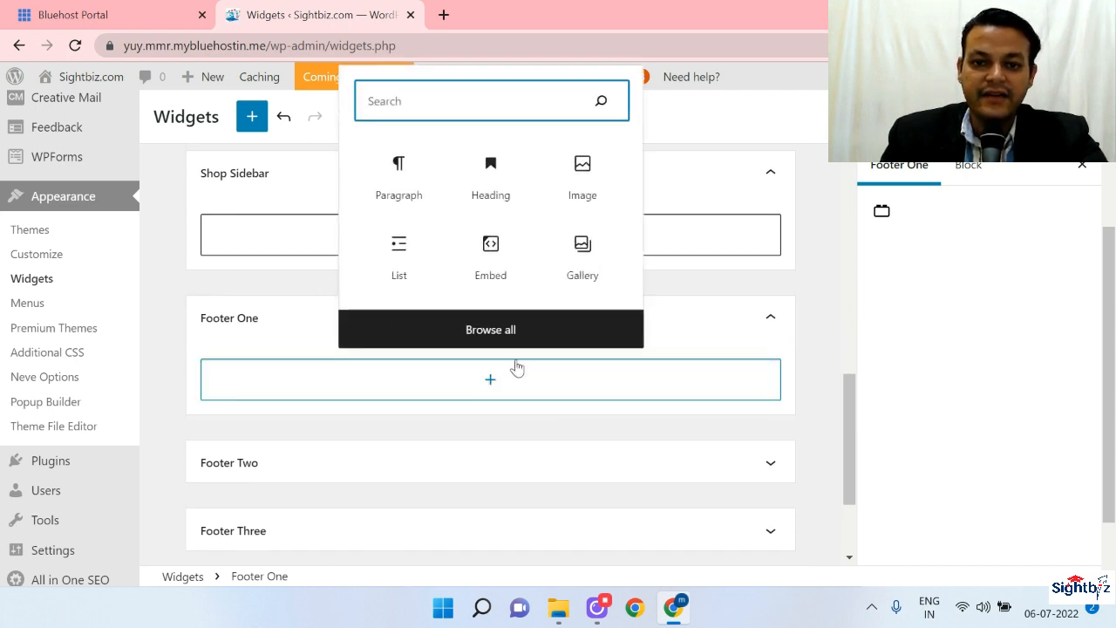
{"action": "mouse_move", "coordinate": [491, 253]}
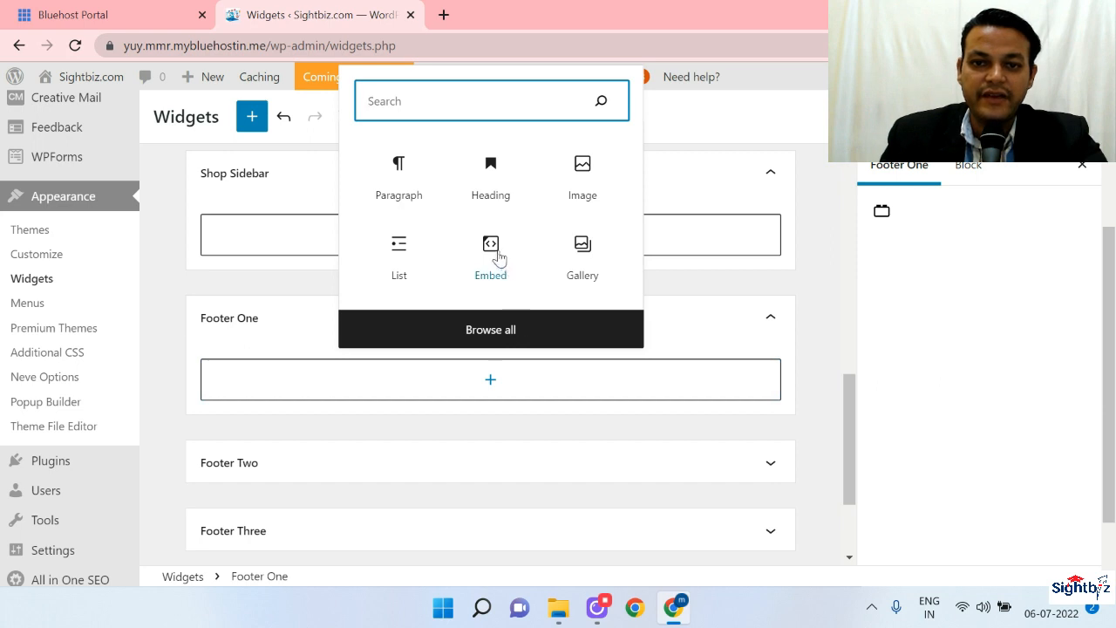
{"action": "mouse_move", "coordinate": [583, 170]}
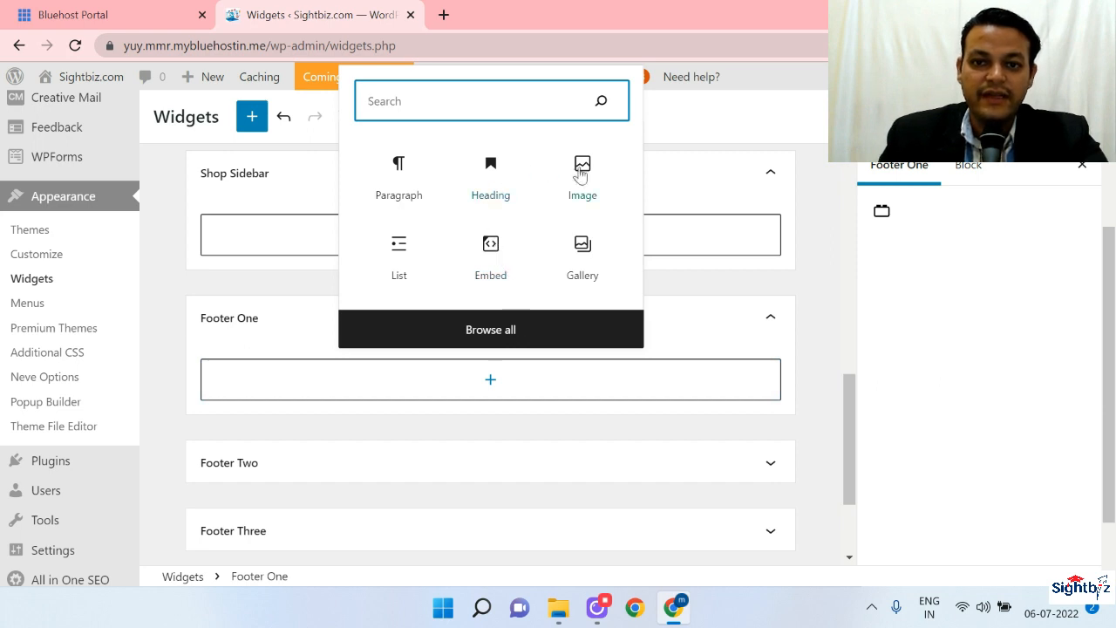
{"action": "mouse_move", "coordinate": [582, 246]}
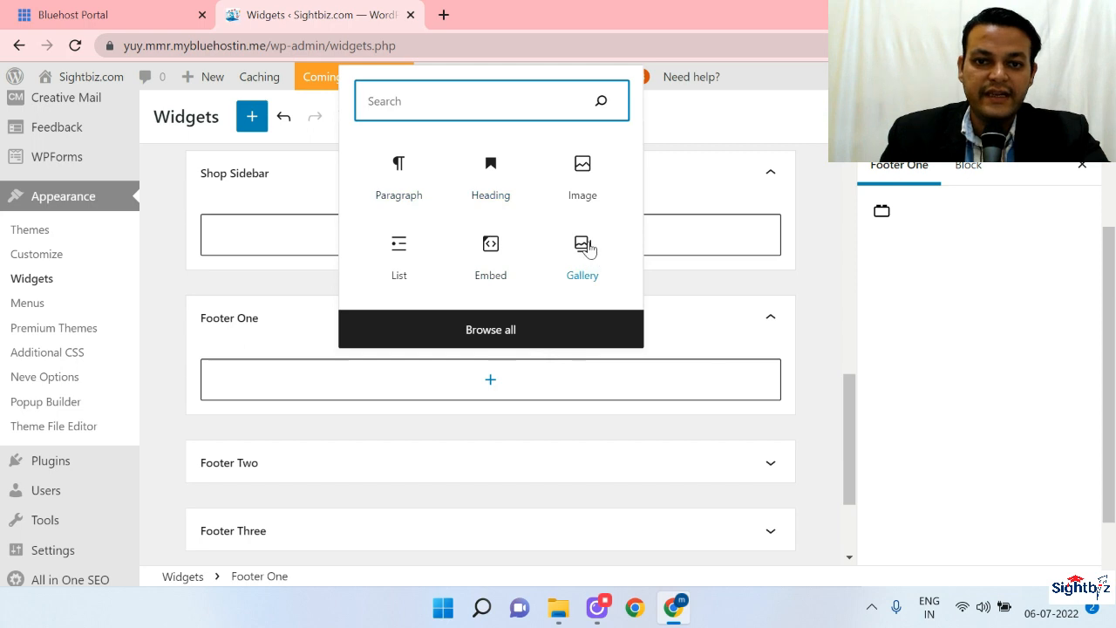
{"action": "left_click", "coordinate": [490, 174]}
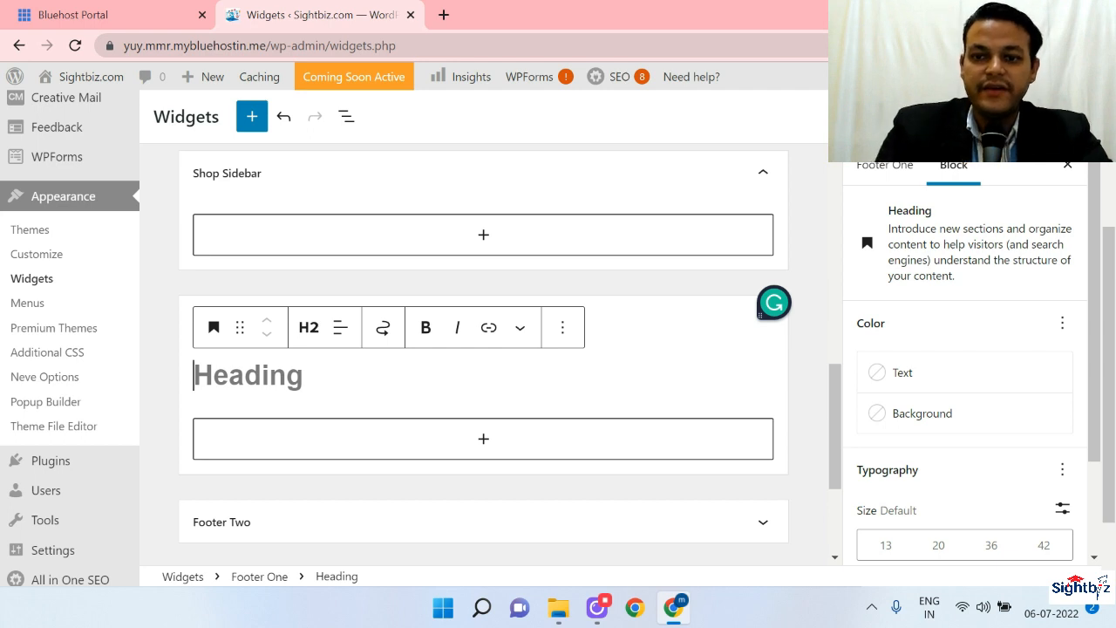
{"action": "type", "text": "Contact us to b"}
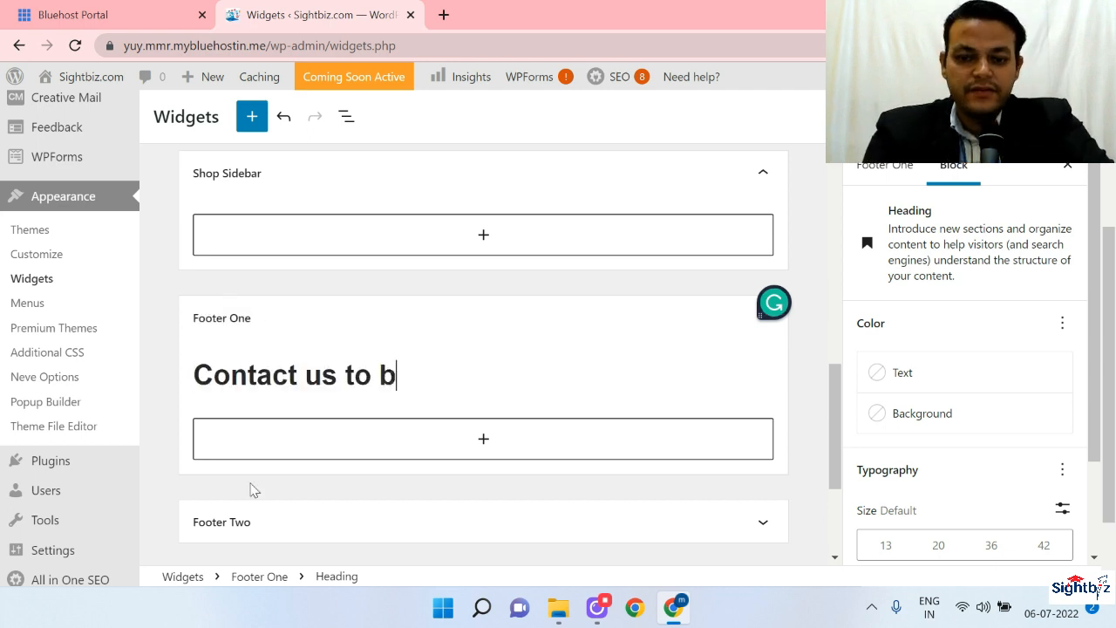
{"action": "type", "text": "enefit"}
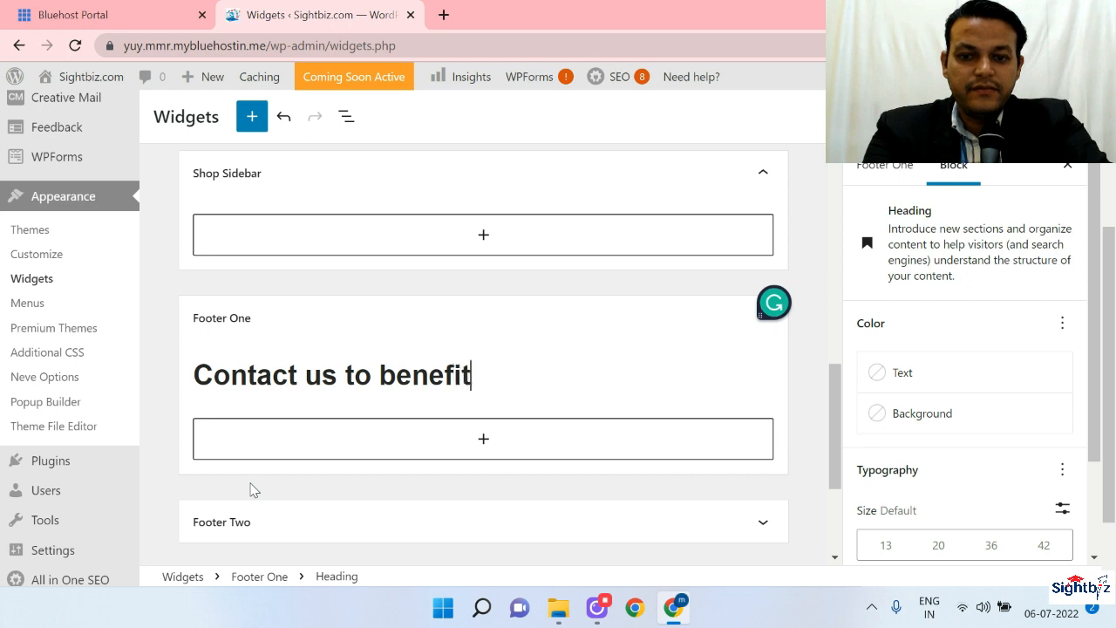
{"action": "type", "text": "limited o"}
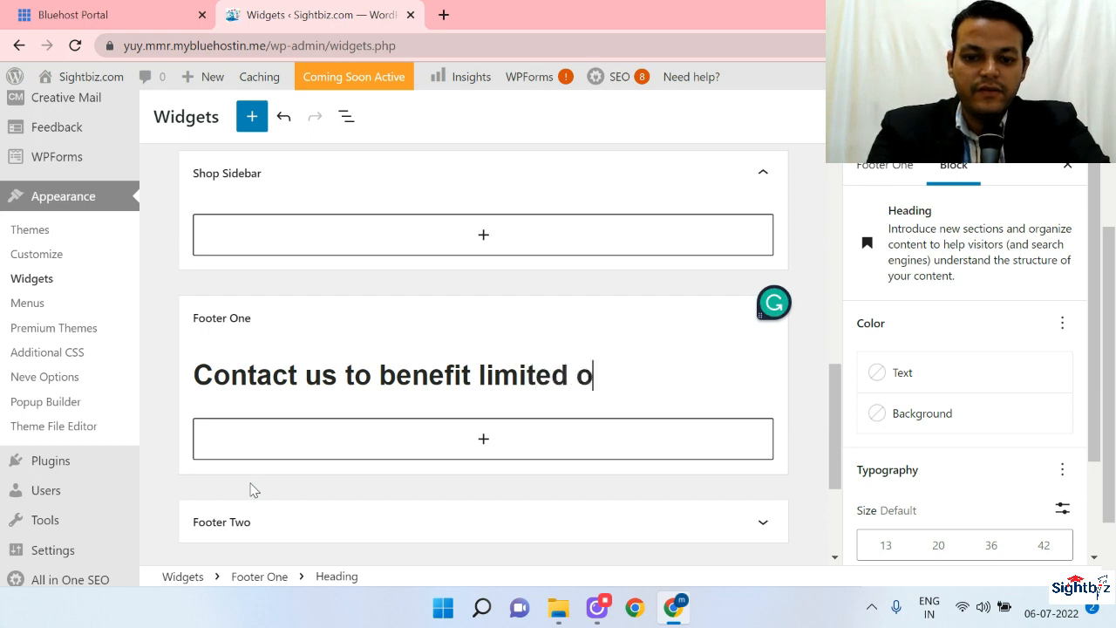
{"action": "type", "text": "ffers"}
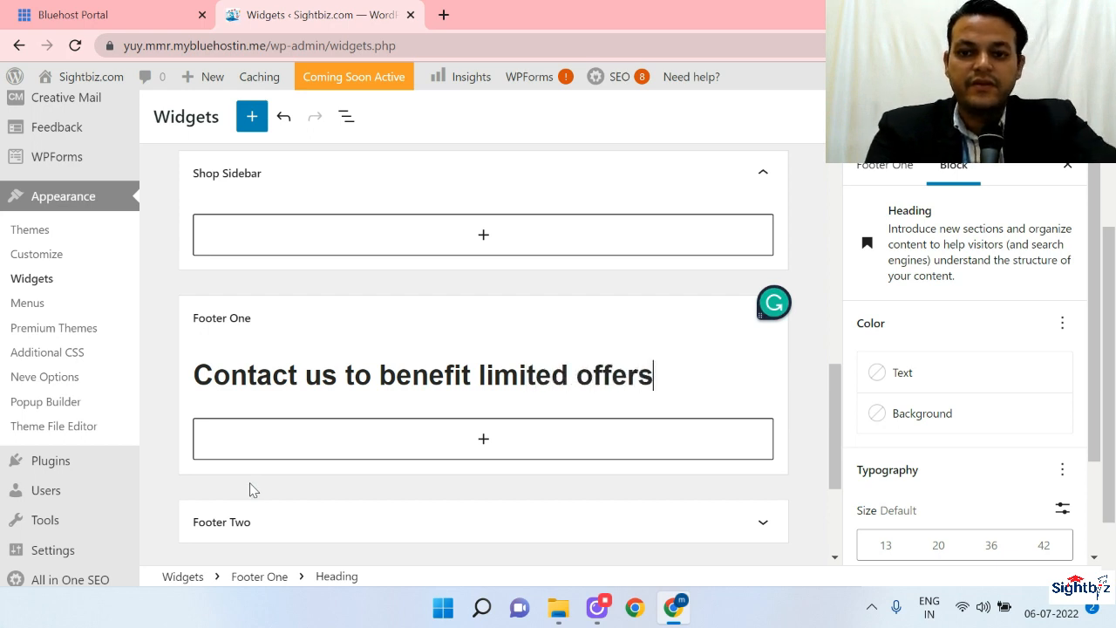
{"action": "left_click", "coordinate": [422, 375]}
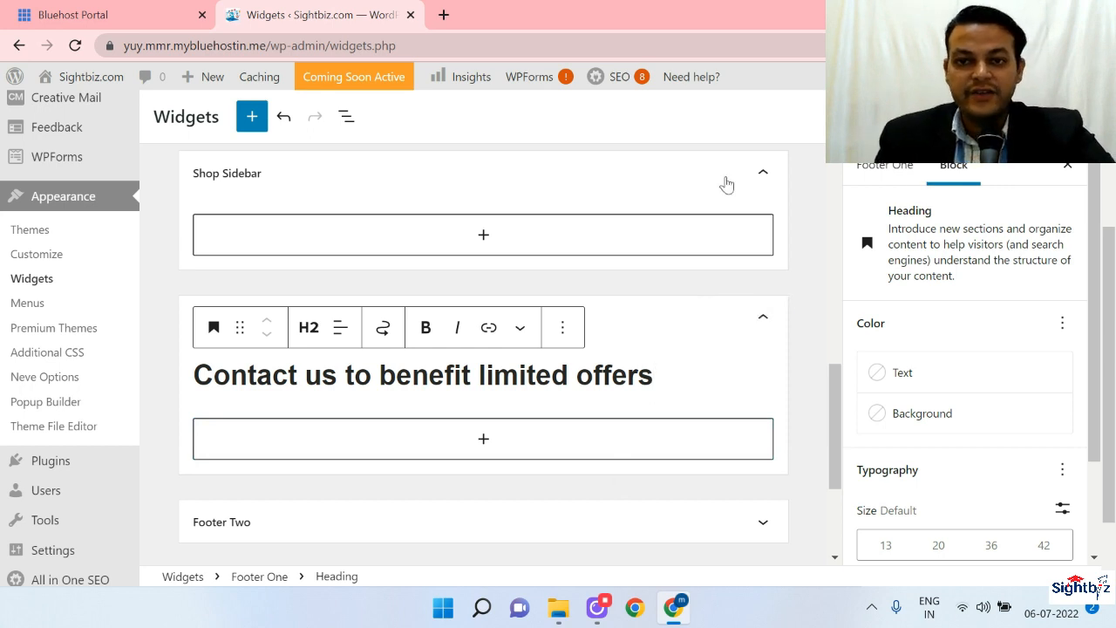
{"action": "mouse_move", "coordinate": [391, 455]}
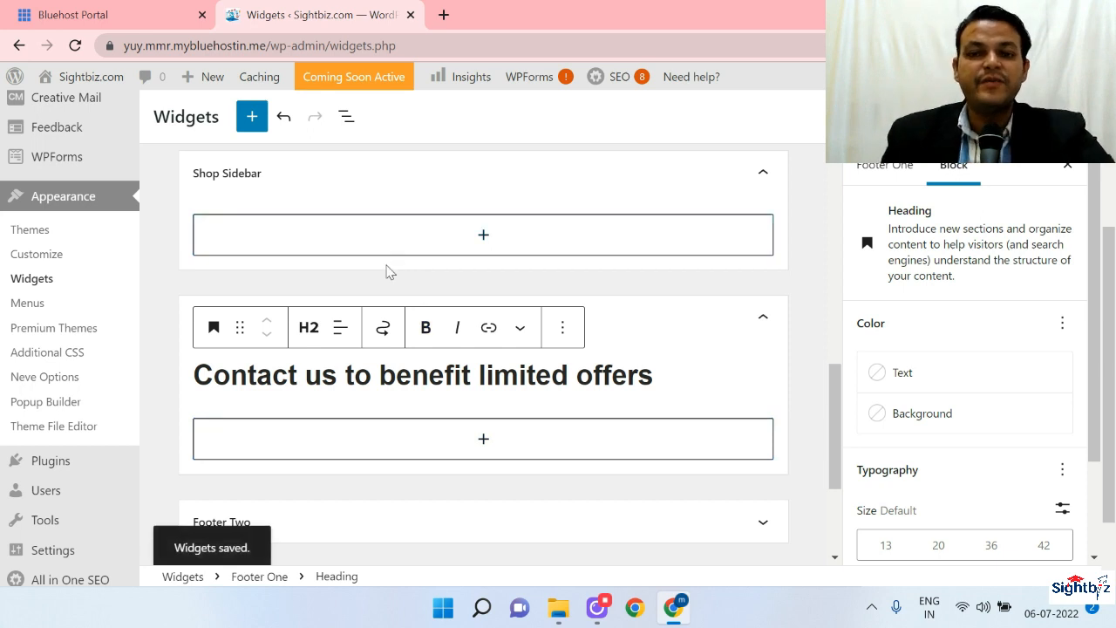
{"action": "mouse_move", "coordinate": [521, 345]}
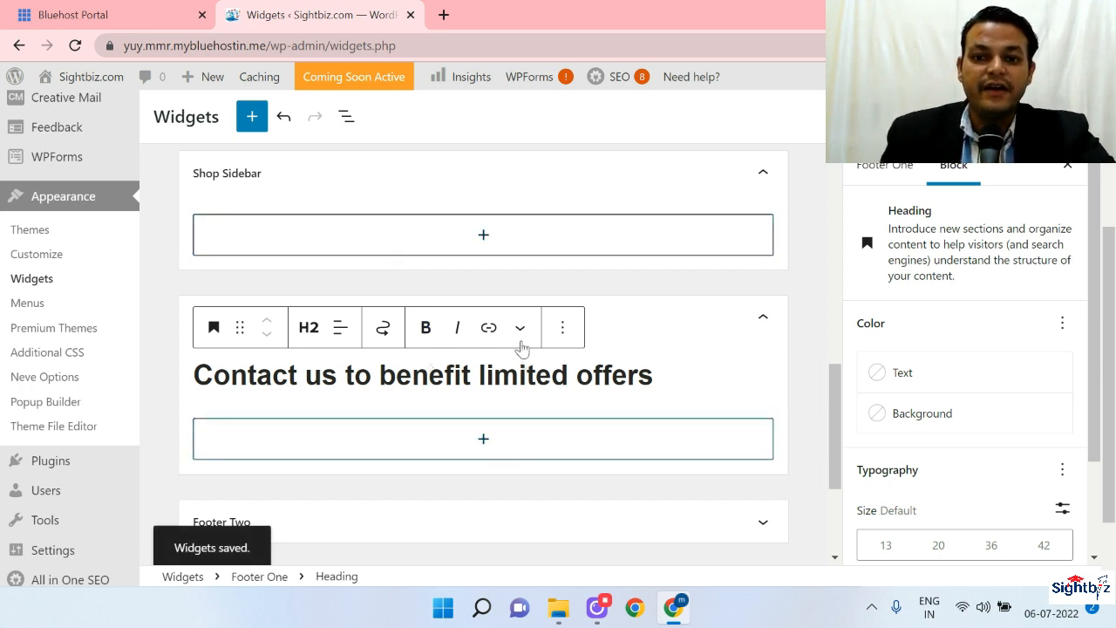
{"action": "mouse_move", "coordinate": [507, 277]}
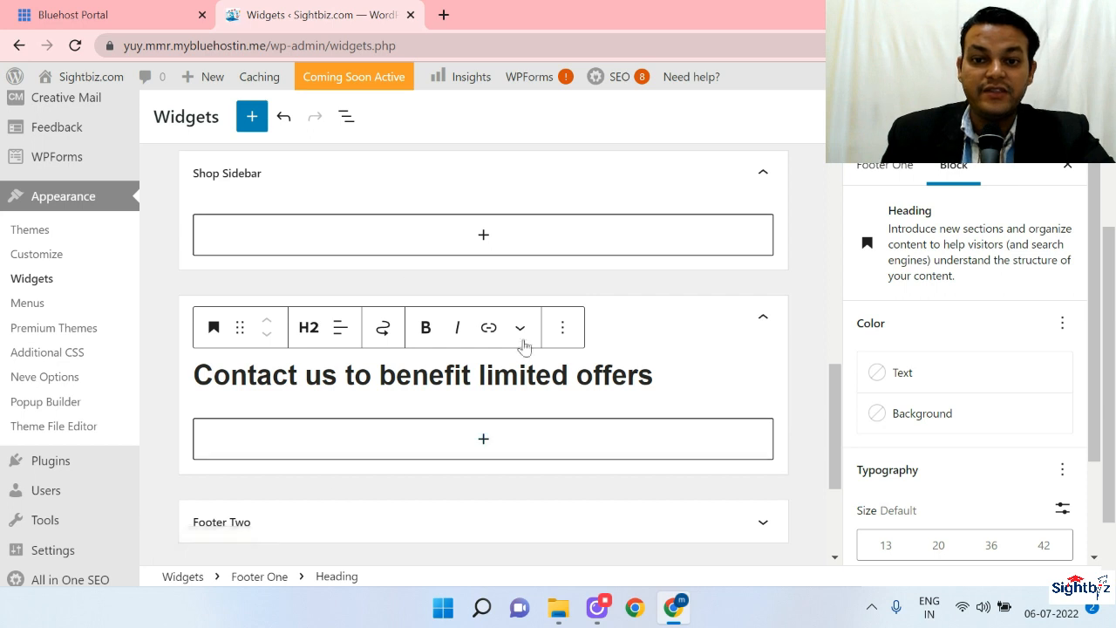
{"action": "scroll", "scroll_direction": "down", "scroll_amount": 3}
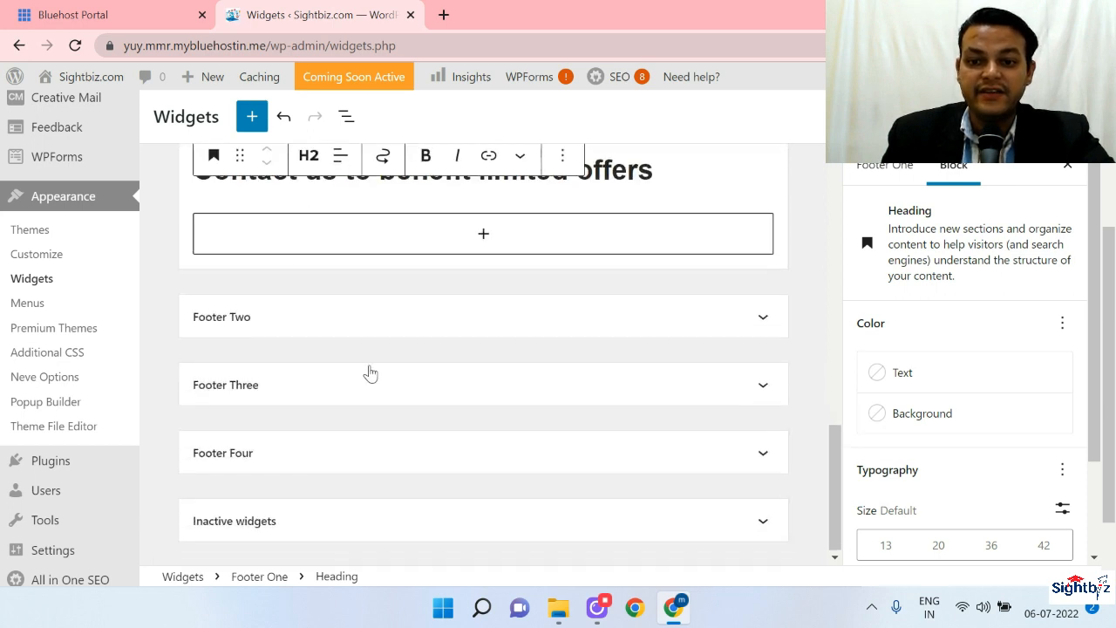
- Expand Footer Two and insert an Embed block into it
{"action": "left_click", "coordinate": [483, 316]}
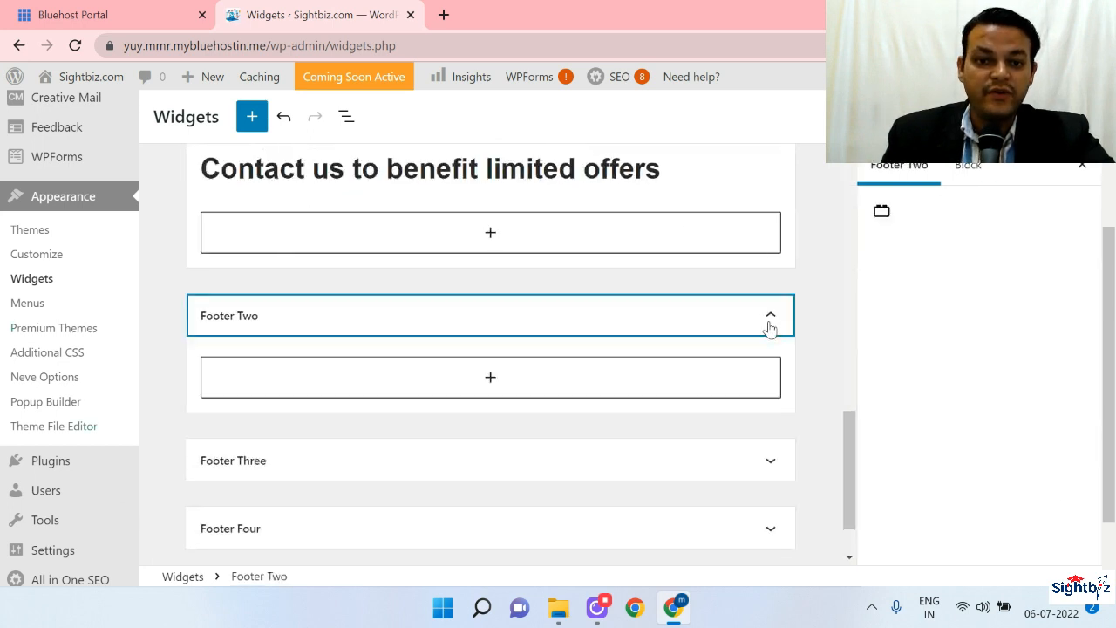
{"action": "left_click", "coordinate": [490, 377]}
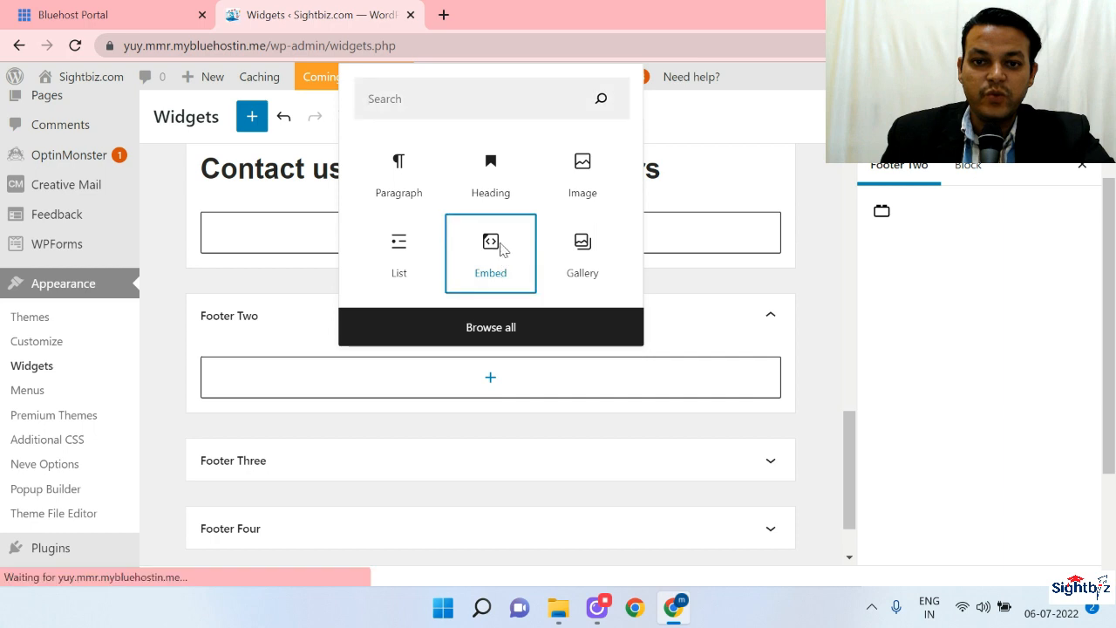
{"action": "left_click", "coordinate": [490, 247]}
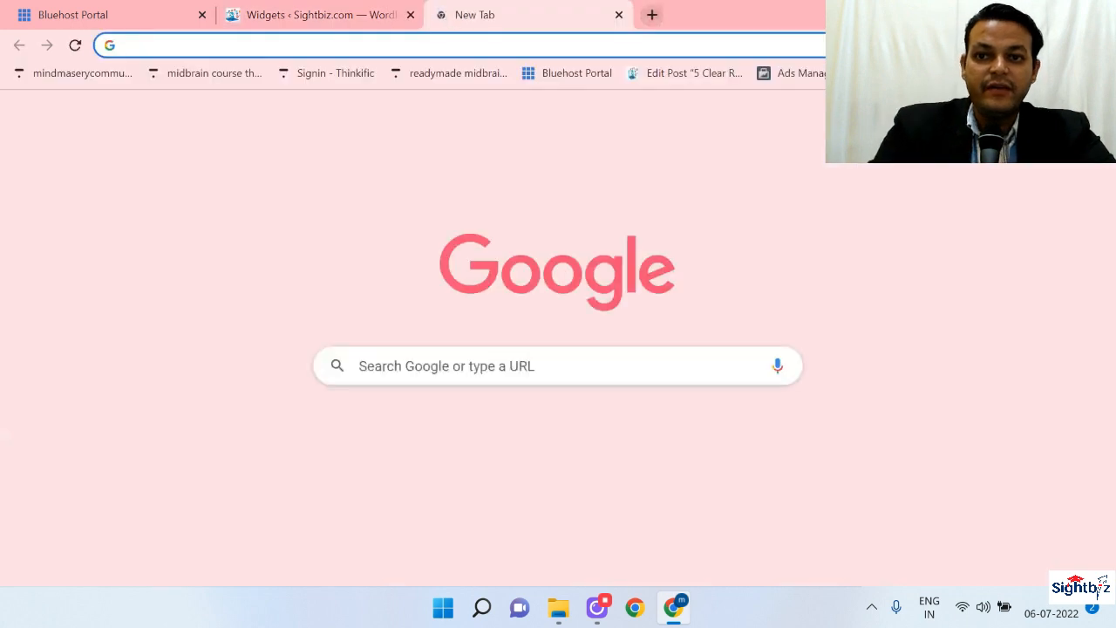
- Search Google for youtube and go to the YouTube home page
{"action": "type", "text": "yo"}
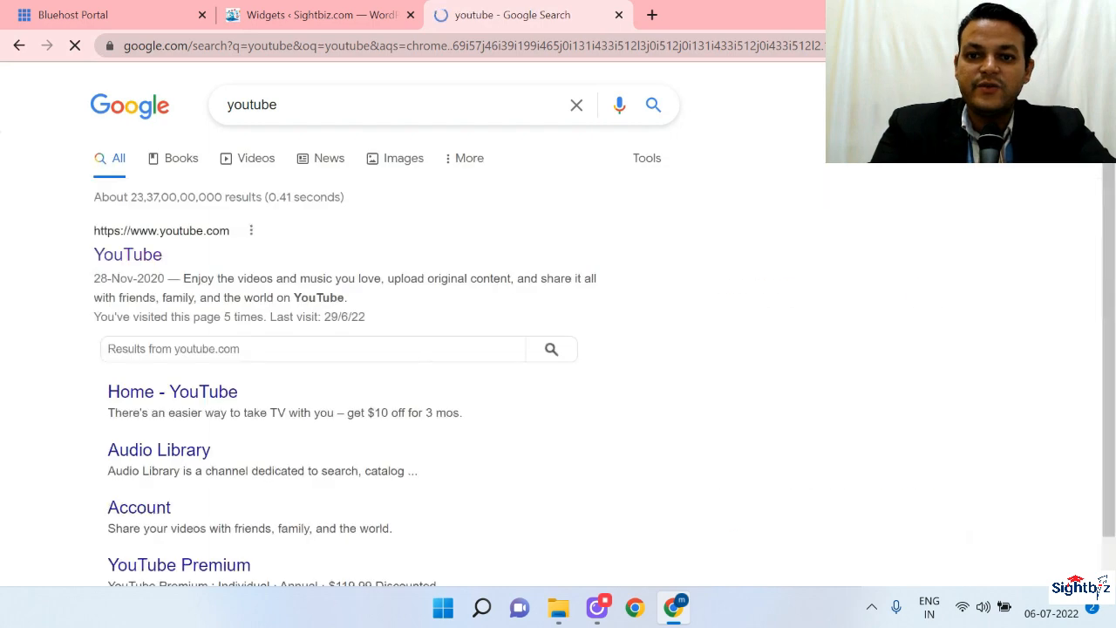
{"action": "left_click", "coordinate": [128, 253]}
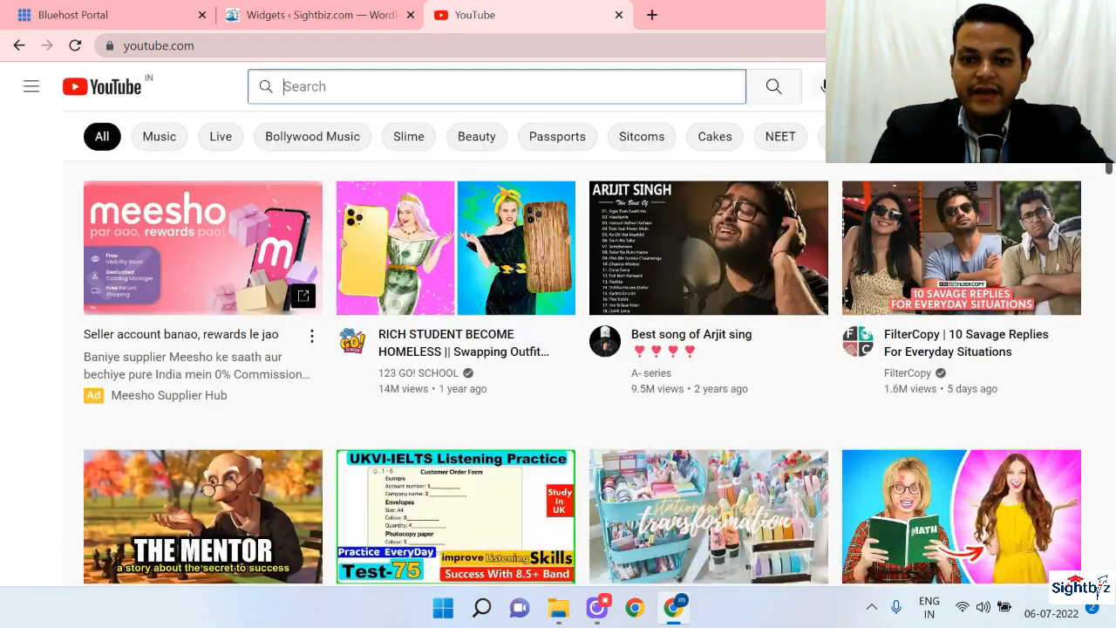
- Search YouTube for amit manek and open the Mind and Memory Power Seminar video
{"action": "type", "text": "amit manek"}
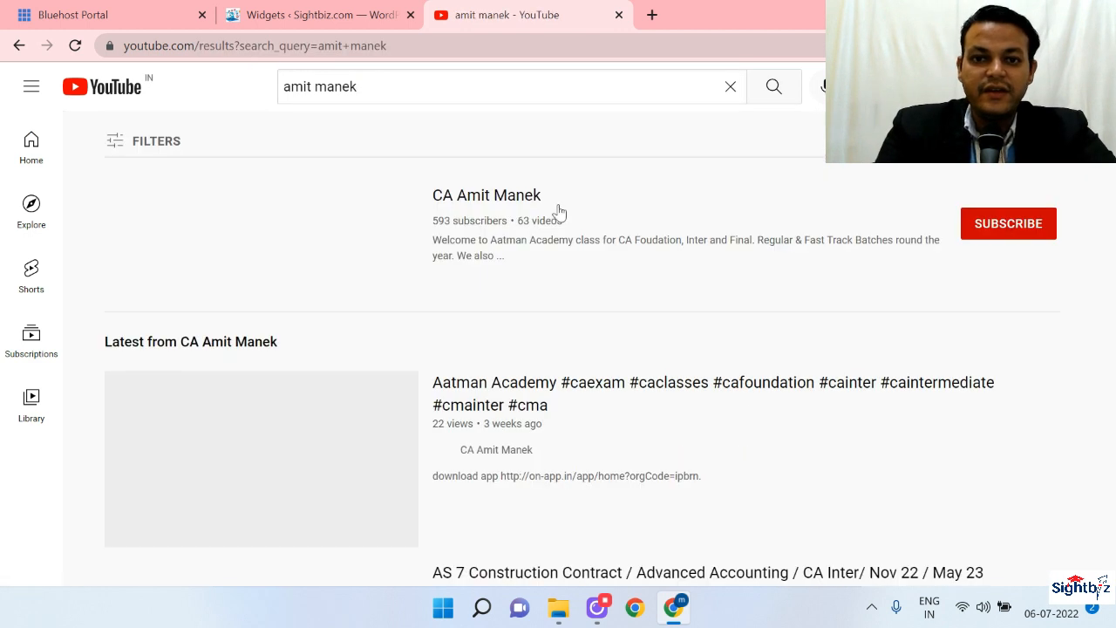
{"action": "scroll", "scroll_direction": "down", "scroll_amount": 3}
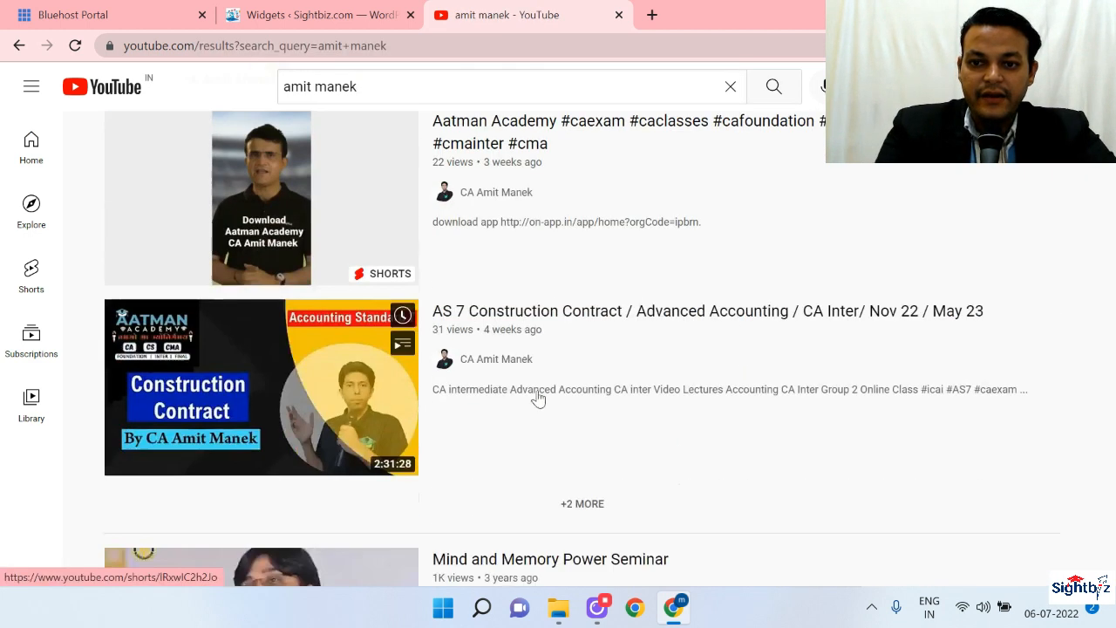
{"action": "scroll", "scroll_direction": "down", "scroll_amount": 3}
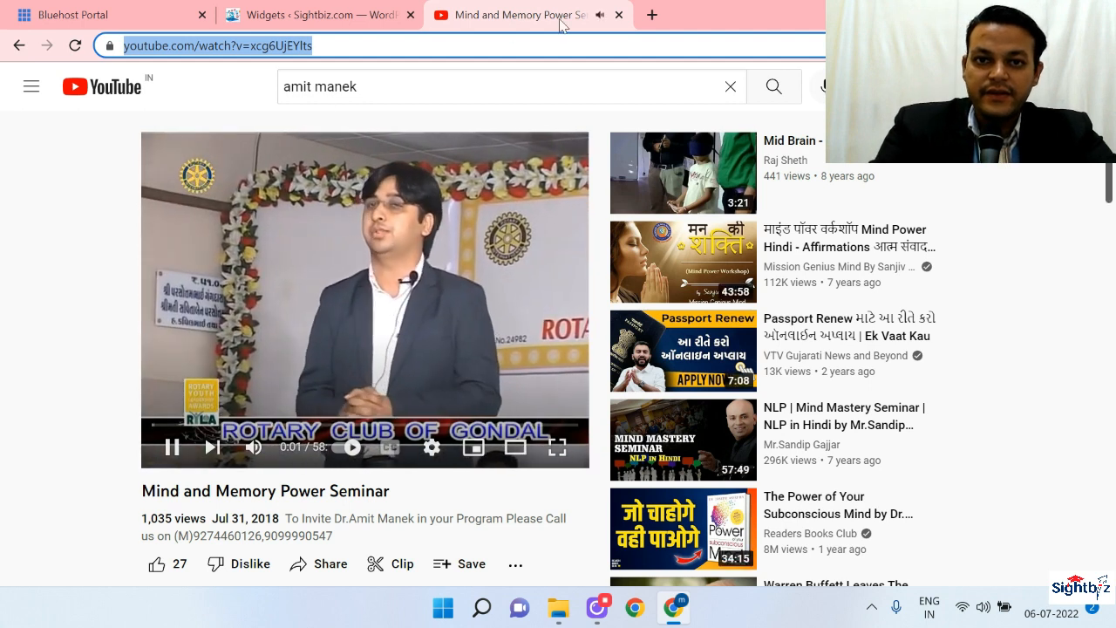
{"action": "left_click", "coordinate": [620, 15]}
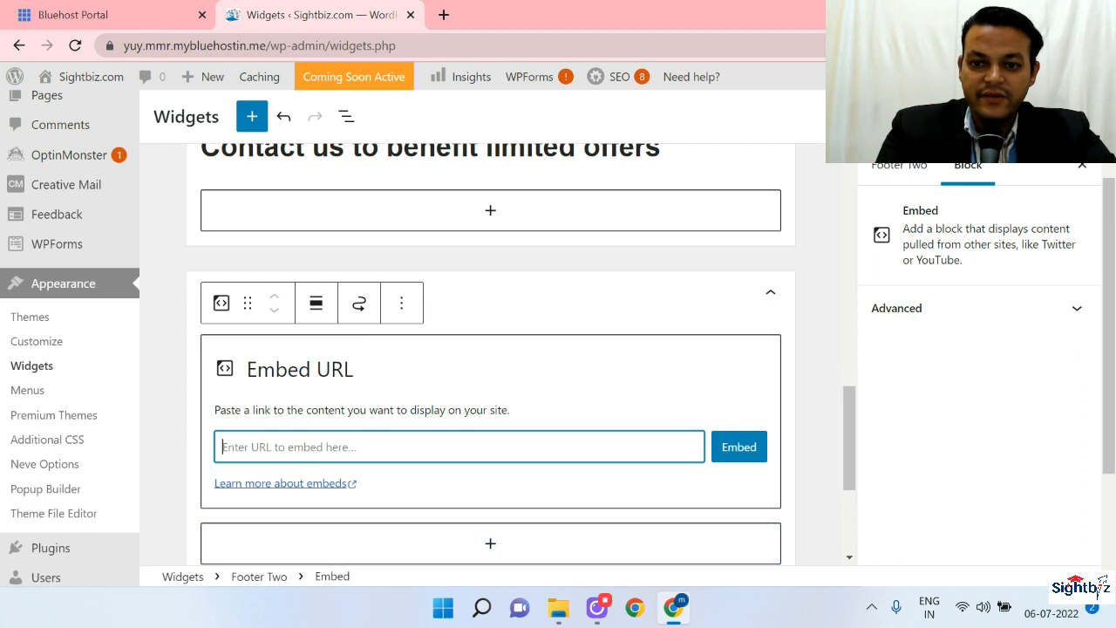
{"action": "type", "text": "https://www.youtube.com/watch?v=xcg6UjEYlts"}
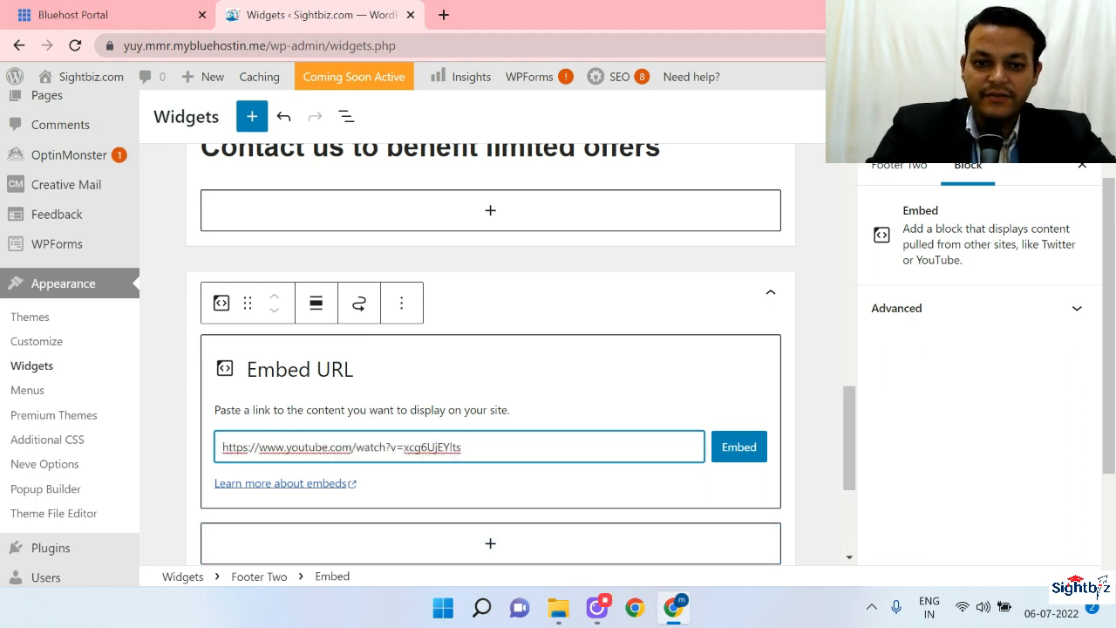
{"action": "left_click", "coordinate": [739, 447]}
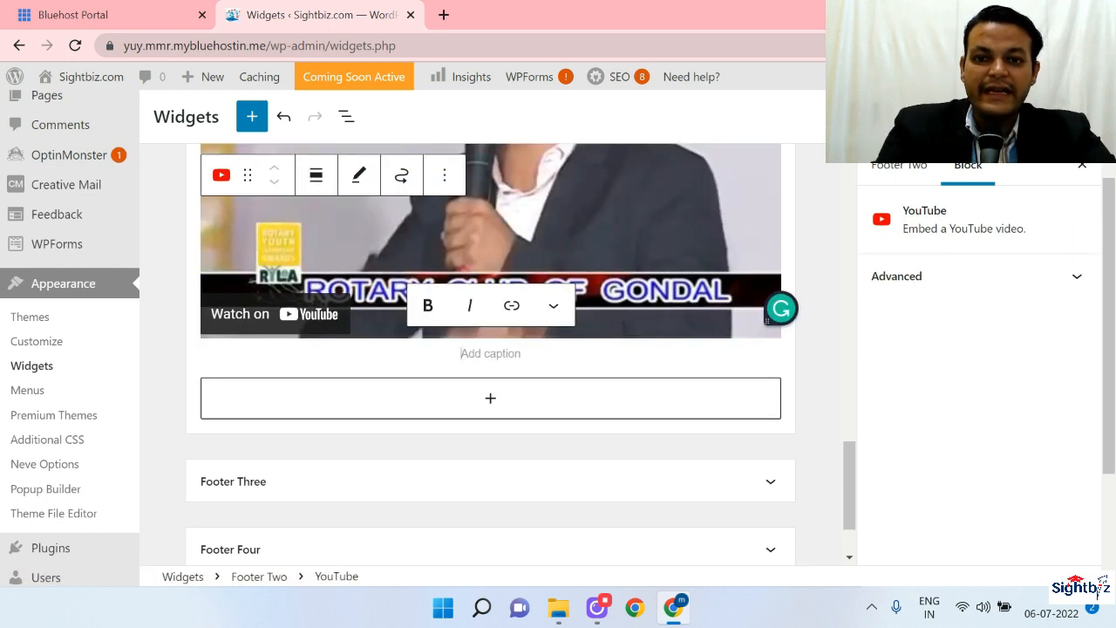
{"action": "scroll", "scroll_direction": "down", "scroll_amount": 3}
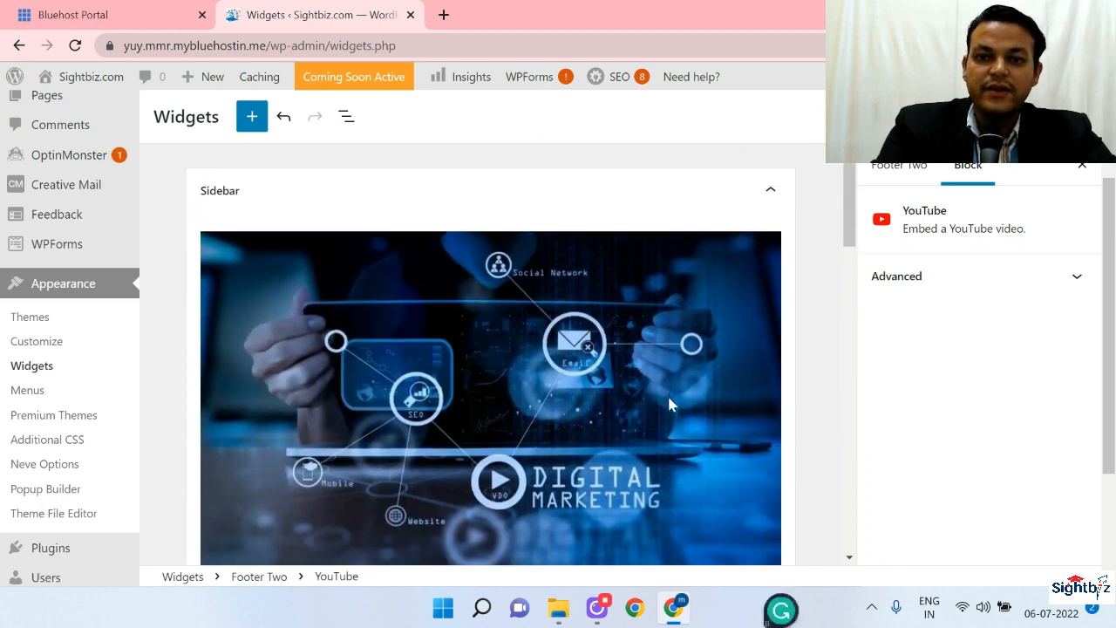
{"action": "scroll", "scroll_direction": "down", "scroll_amount": 3}
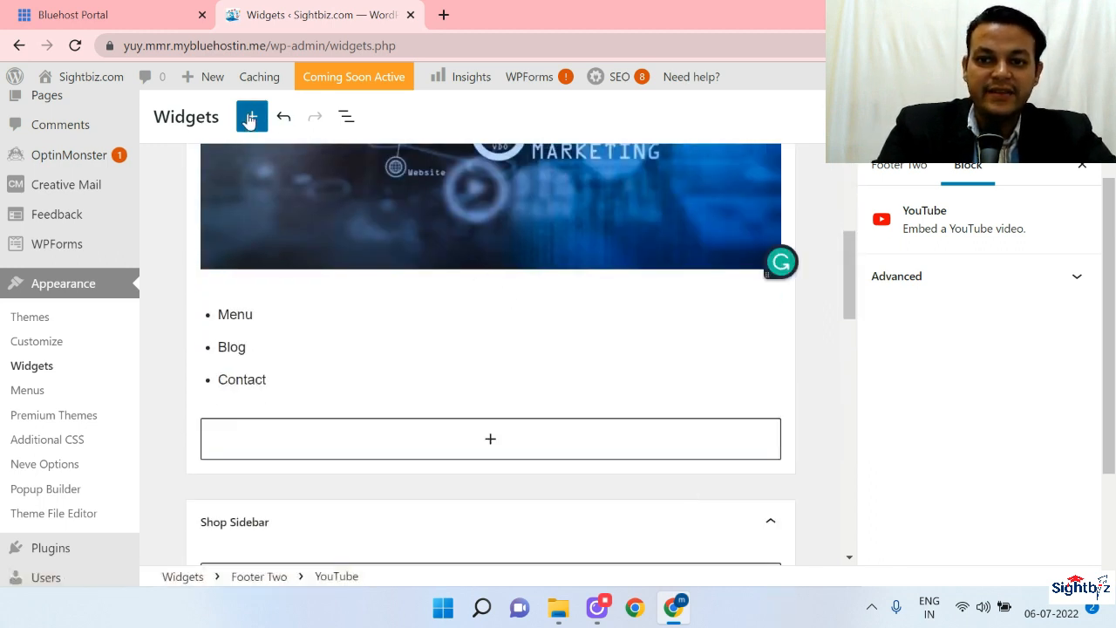
- Browse the block library's text, media and design blocks, then close it
{"action": "left_click", "coordinate": [251, 116]}
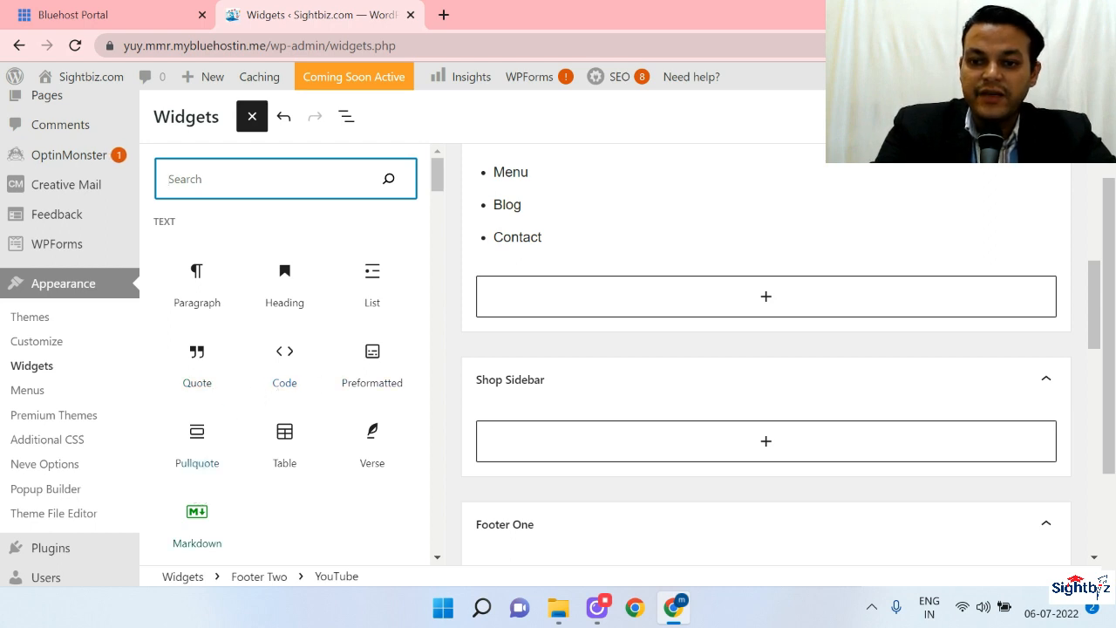
{"action": "scroll", "scroll_direction": "down", "scroll_amount": 3}
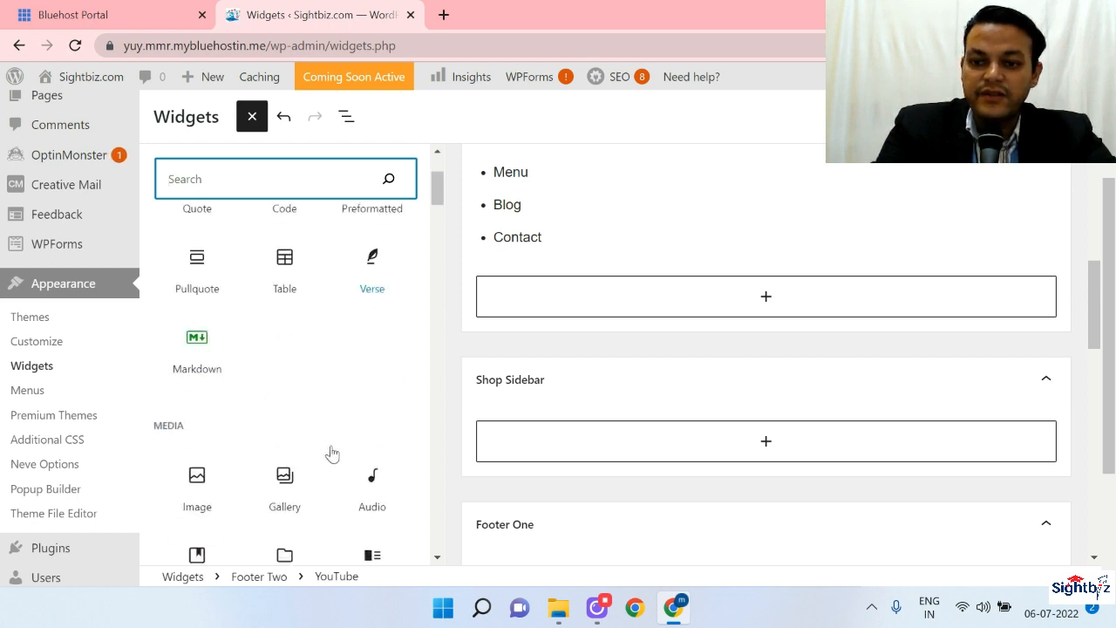
{"action": "mouse_move", "coordinate": [229, 383]}
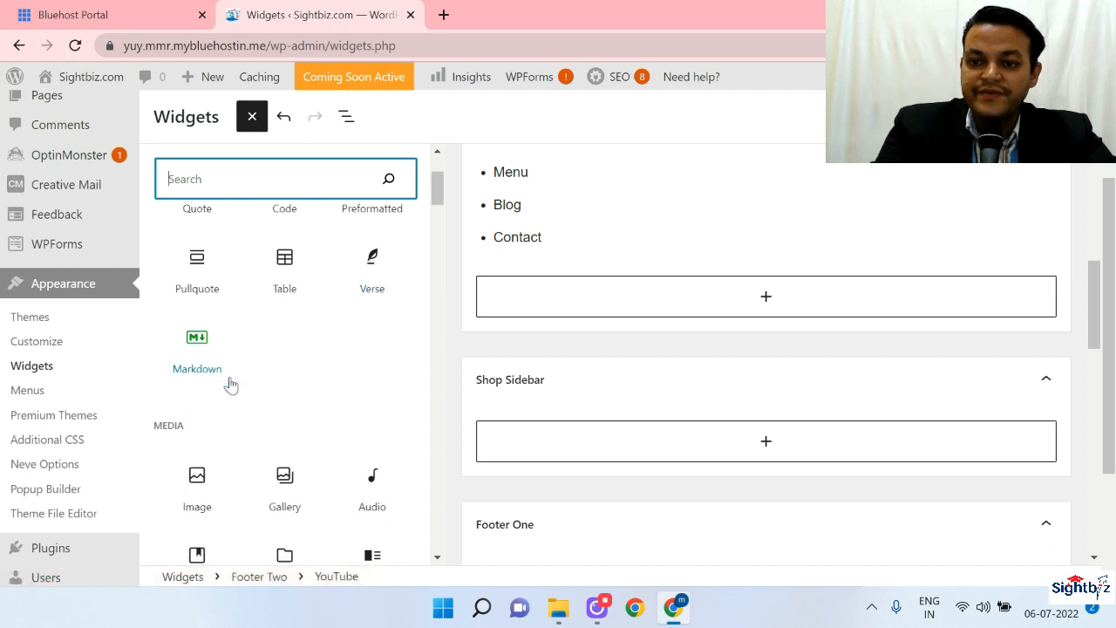
{"action": "scroll", "scroll_direction": "down", "scroll_amount": 3}
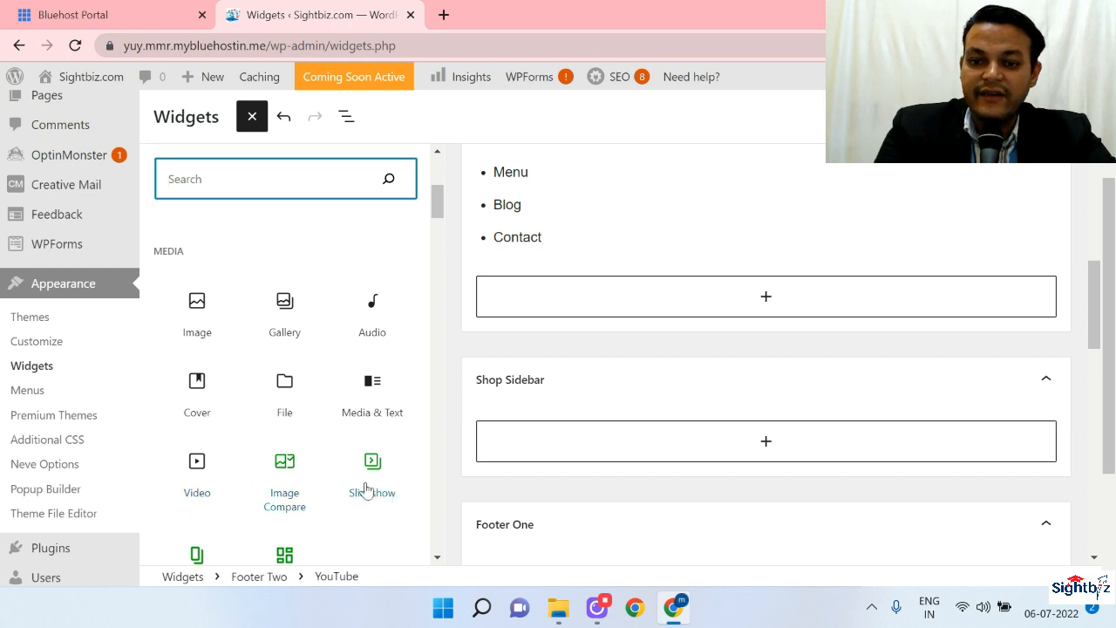
{"action": "scroll", "scroll_direction": "down", "scroll_amount": 3}
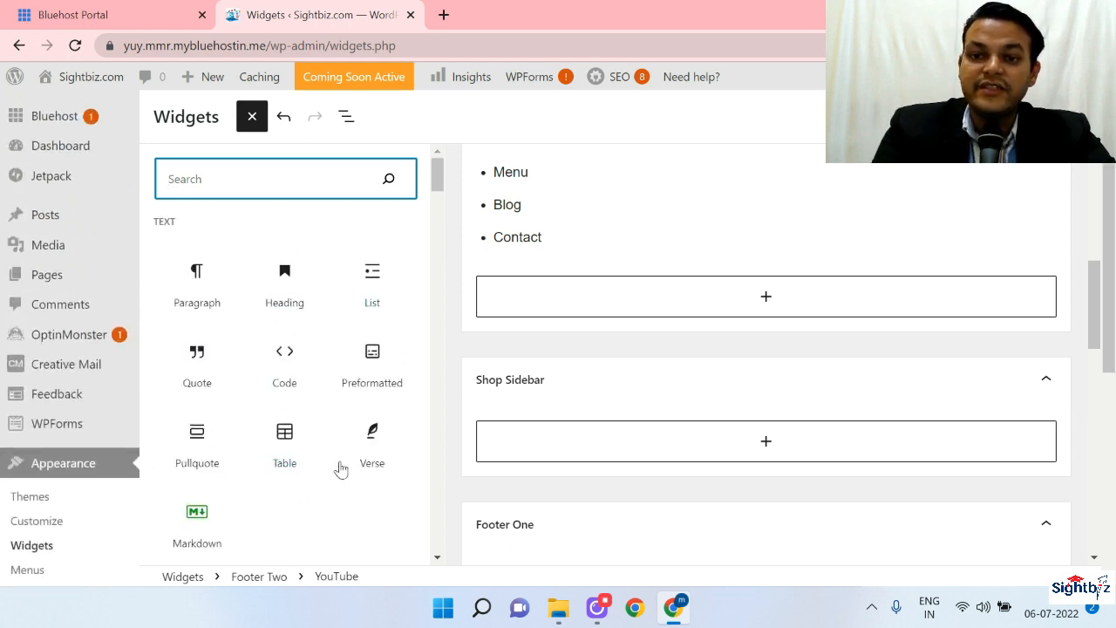
{"action": "mouse_move", "coordinate": [431, 12]}
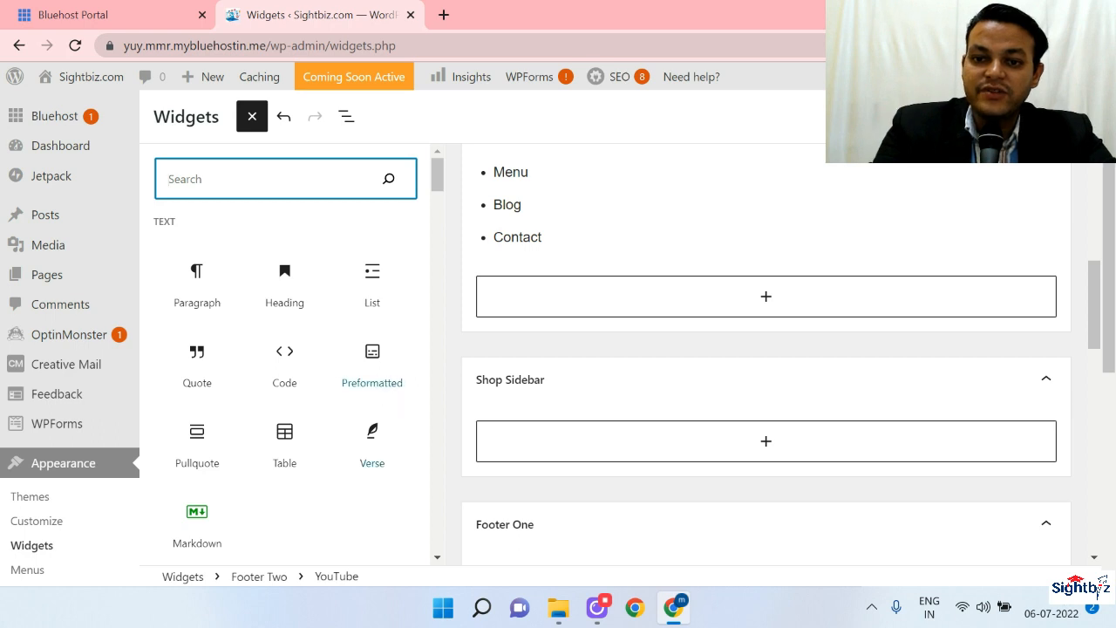
{"action": "scroll", "scroll_direction": "down", "scroll_amount": 3}
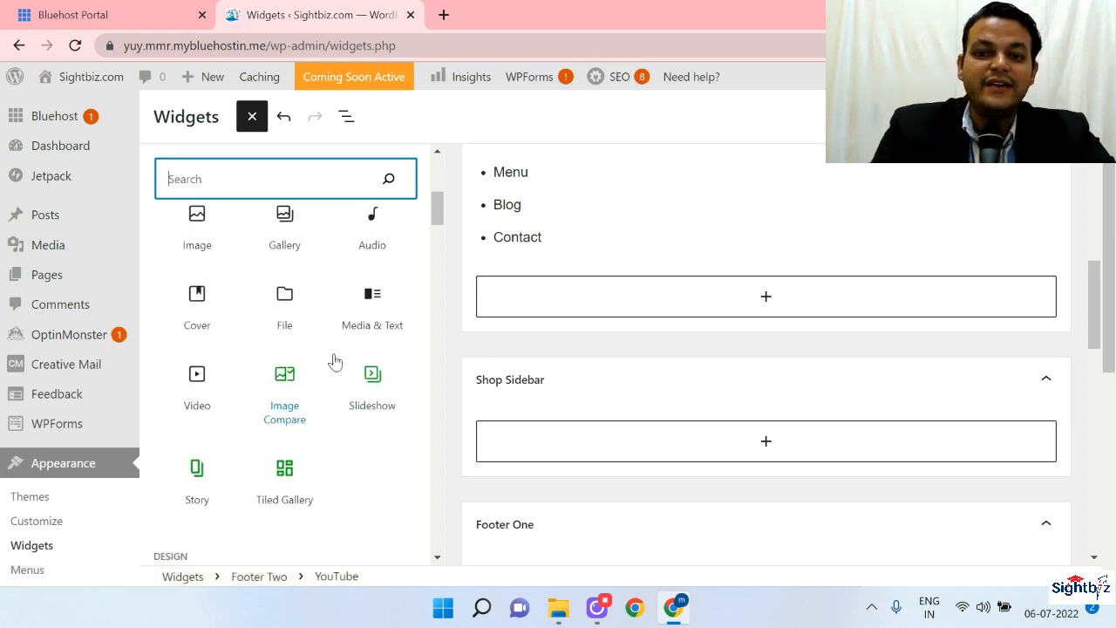
{"action": "mouse_move", "coordinate": [252, 352]}
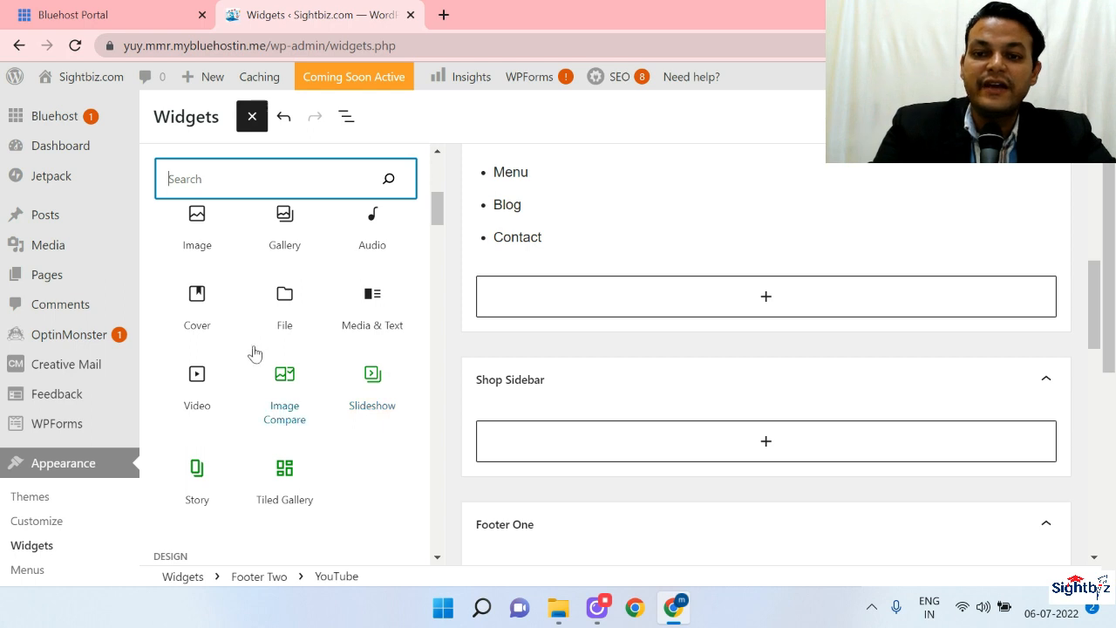
{"action": "scroll", "scroll_direction": "down", "scroll_amount": 3}
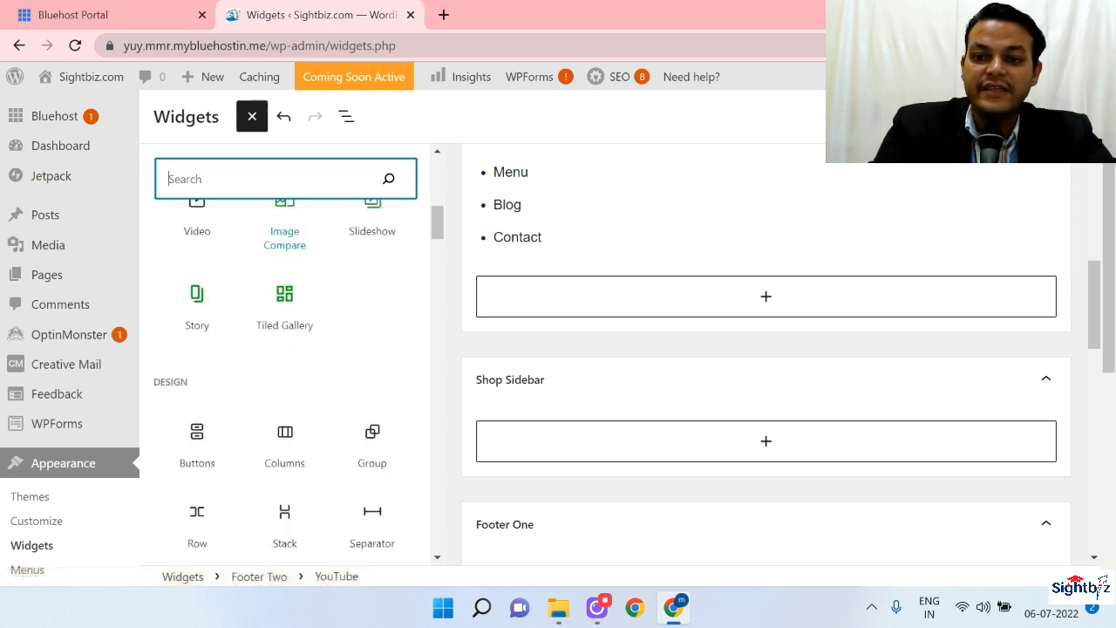
{"action": "mouse_move", "coordinate": [299, 377]}
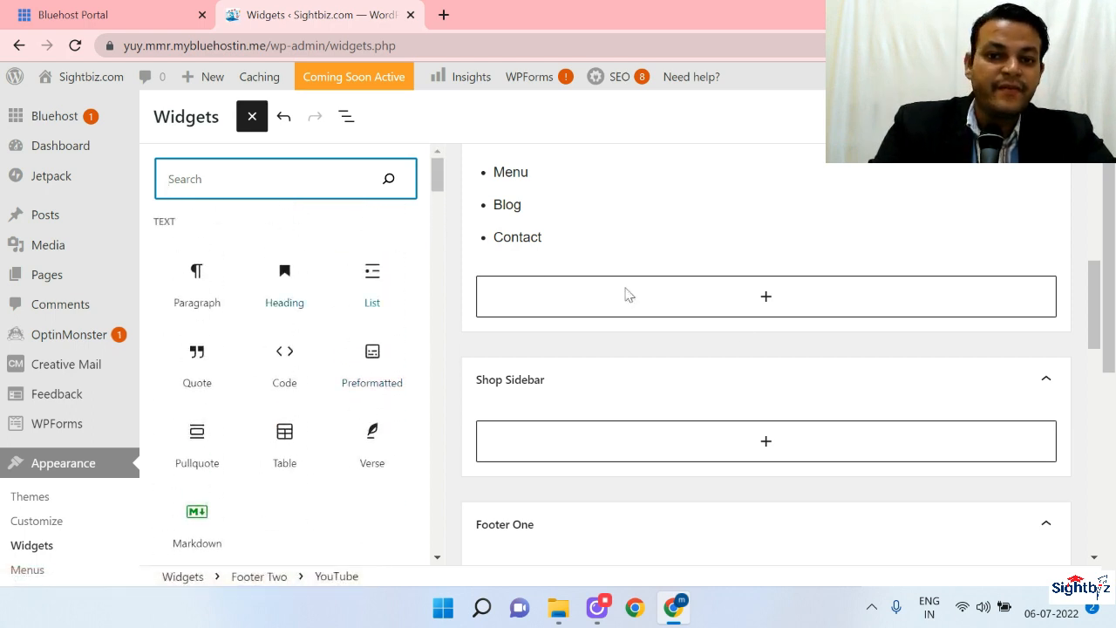
{"action": "left_click", "coordinate": [252, 116]}
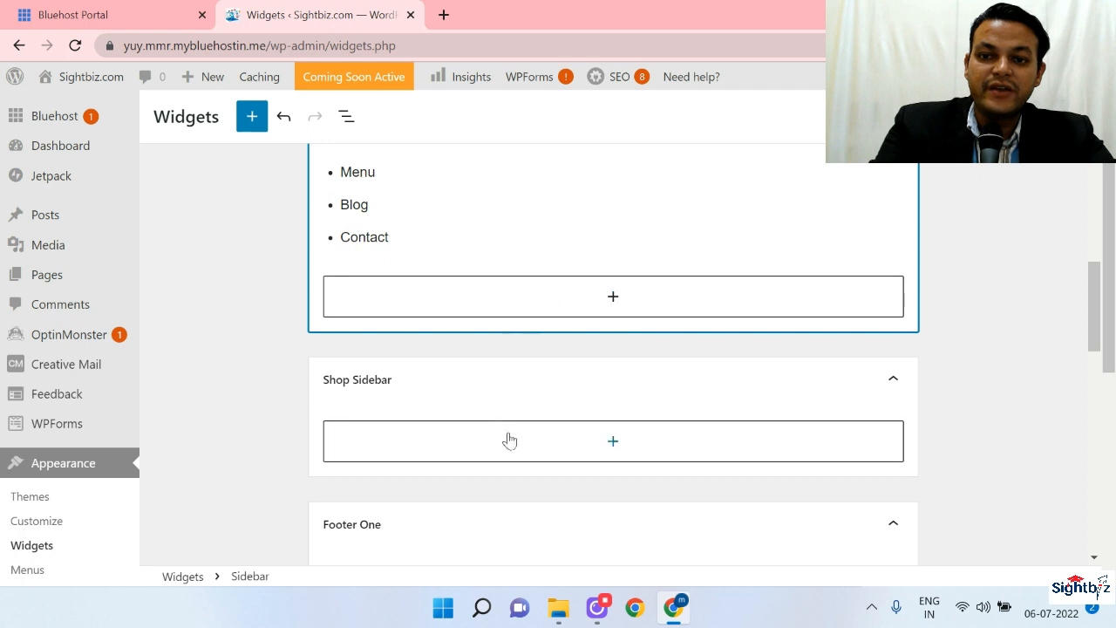
{"action": "mouse_move", "coordinate": [252, 370]}
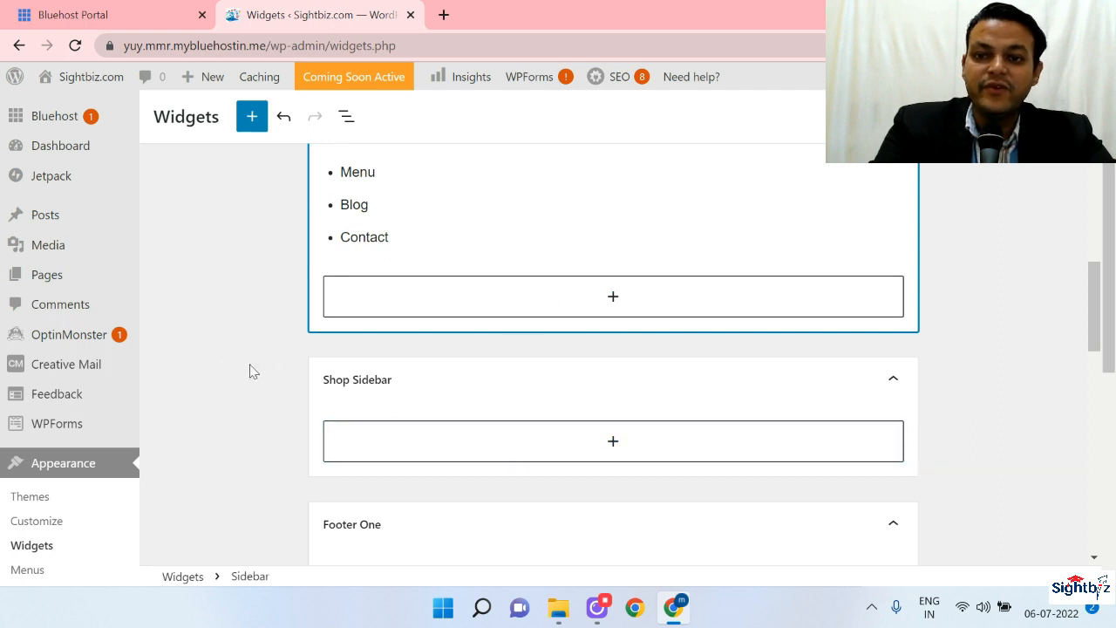
{"action": "mouse_move", "coordinate": [226, 338]}
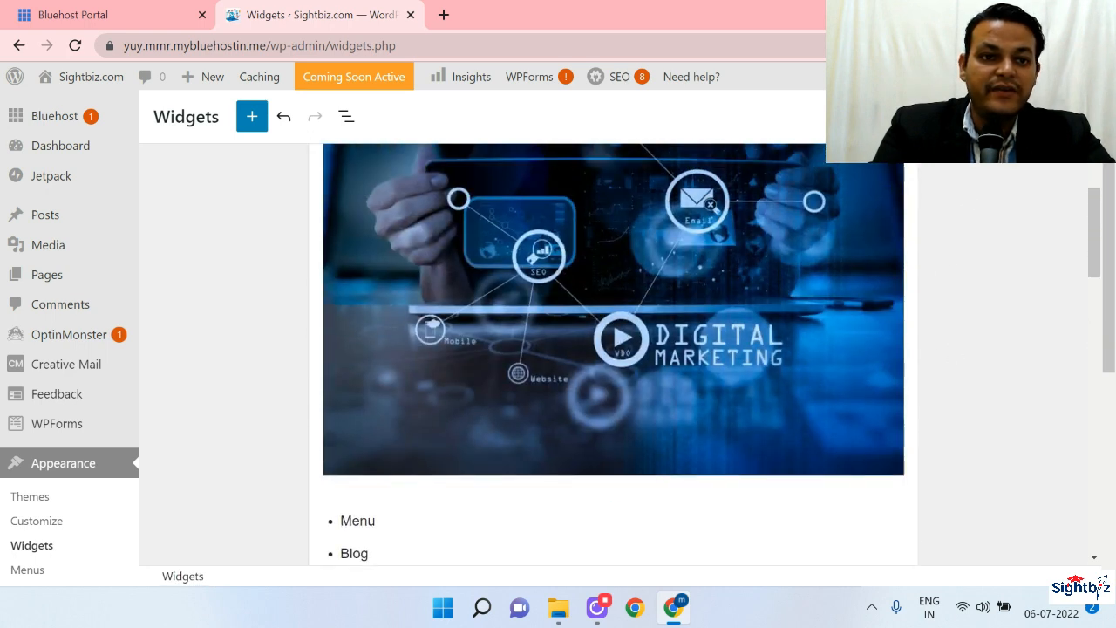
{"action": "mouse_move", "coordinate": [741, 80]}
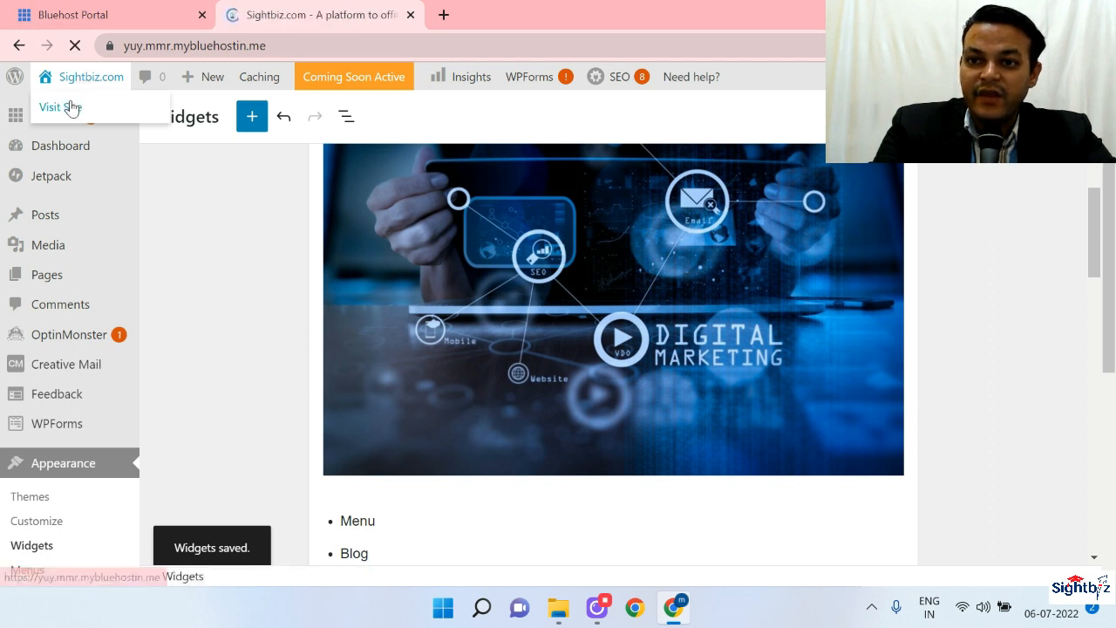
- Open the live site from the admin bar to view the saved widgets
{"action": "left_click", "coordinate": [60, 106]}
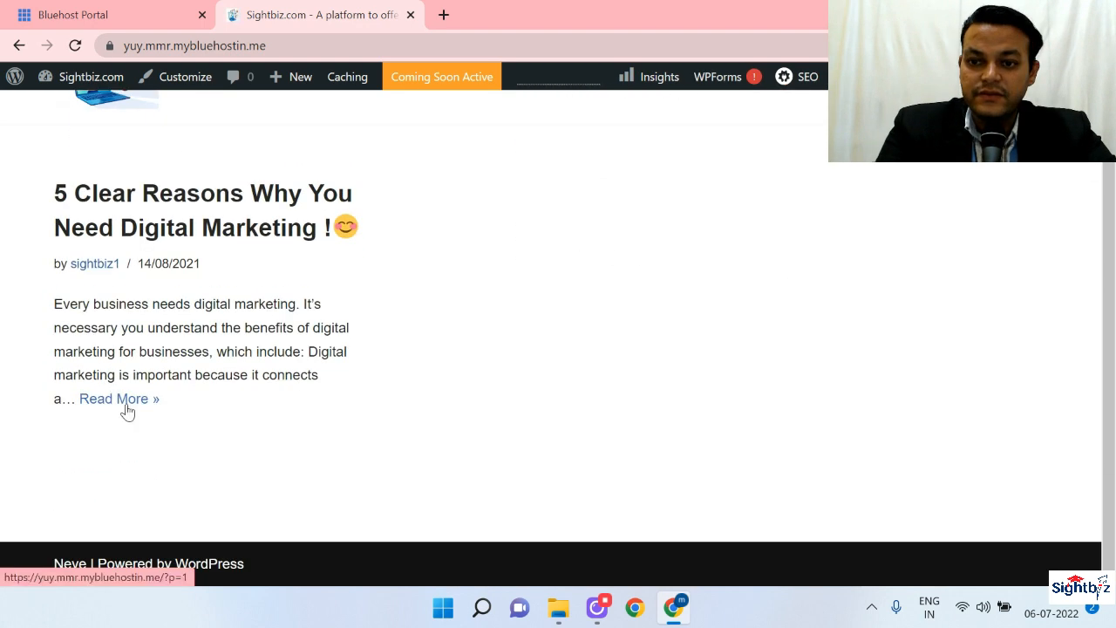
- Open the full '5 Clear Reasons Why You Need Digital Marketing' post and scroll through it
{"action": "left_click", "coordinate": [119, 398]}
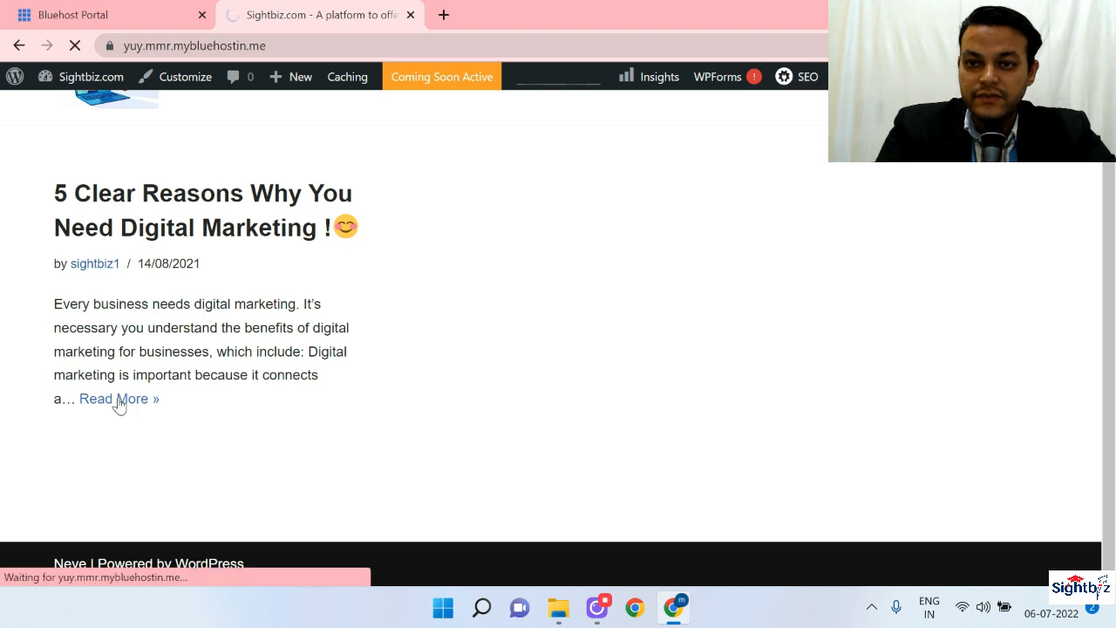
{"action": "left_click", "coordinate": [119, 399]}
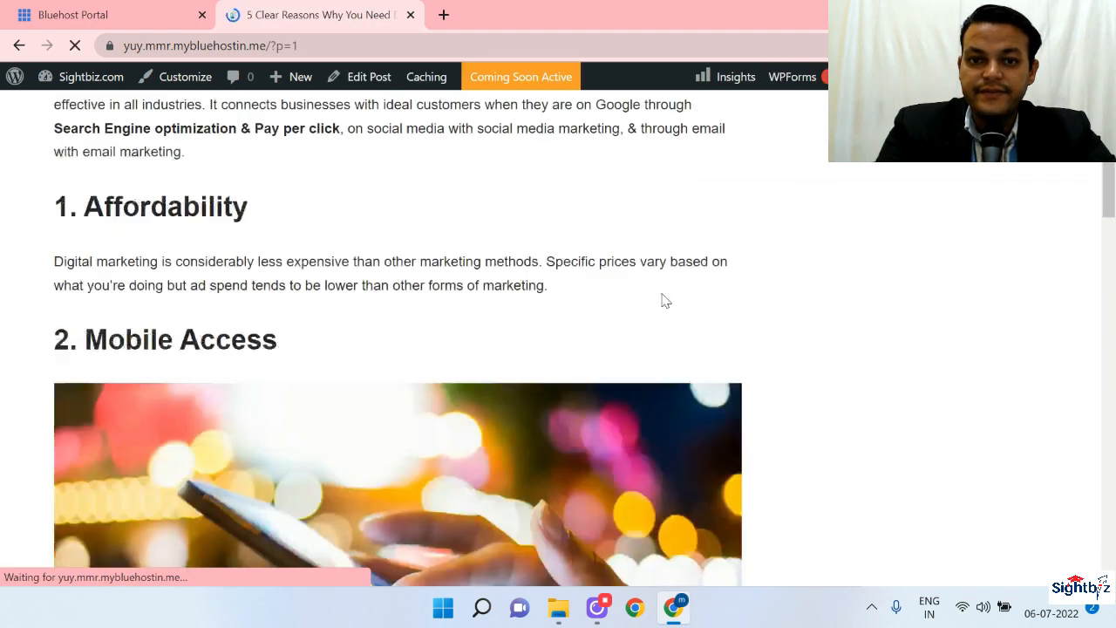
{"action": "scroll", "scroll_direction": "down", "scroll_amount": 3}
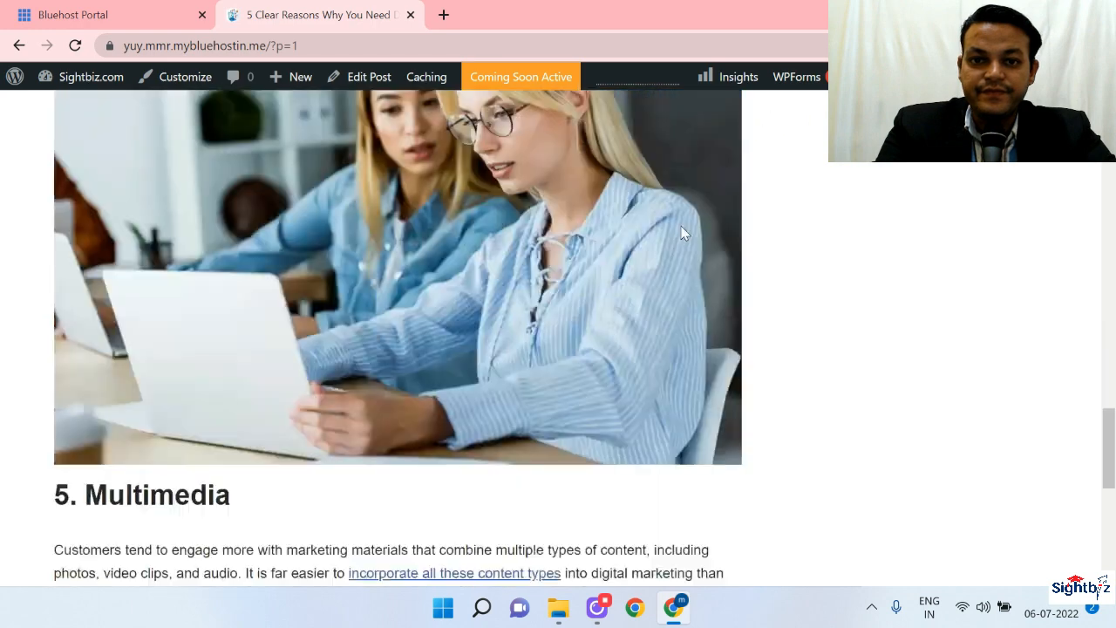
{"action": "scroll", "scroll_direction": "up", "scroll_amount": 3}
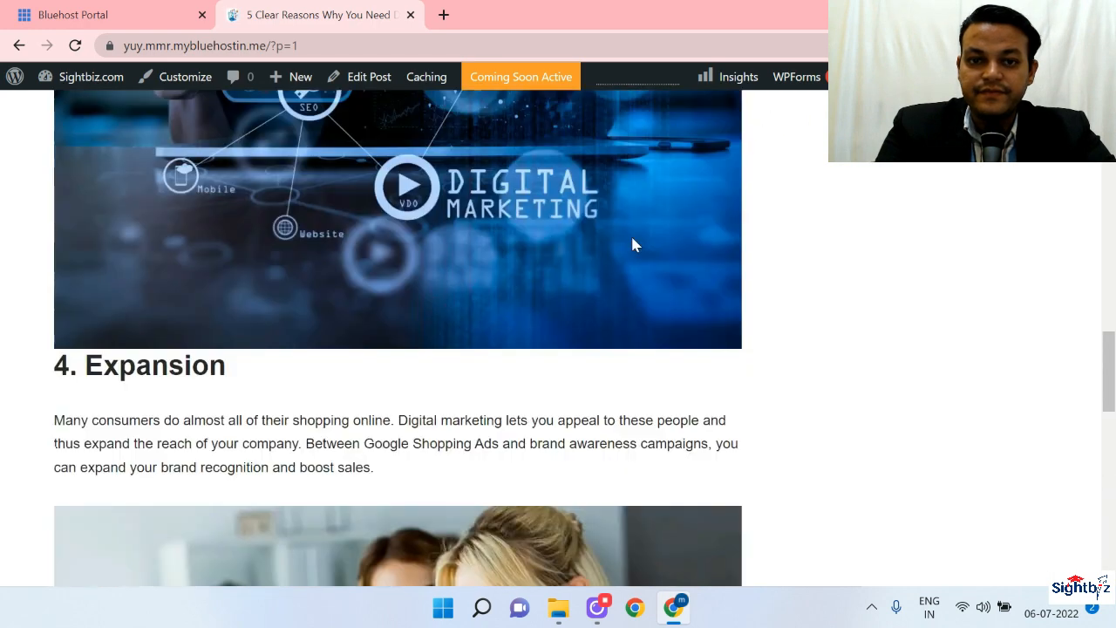
{"action": "scroll", "scroll_direction": "up", "scroll_amount": 3}
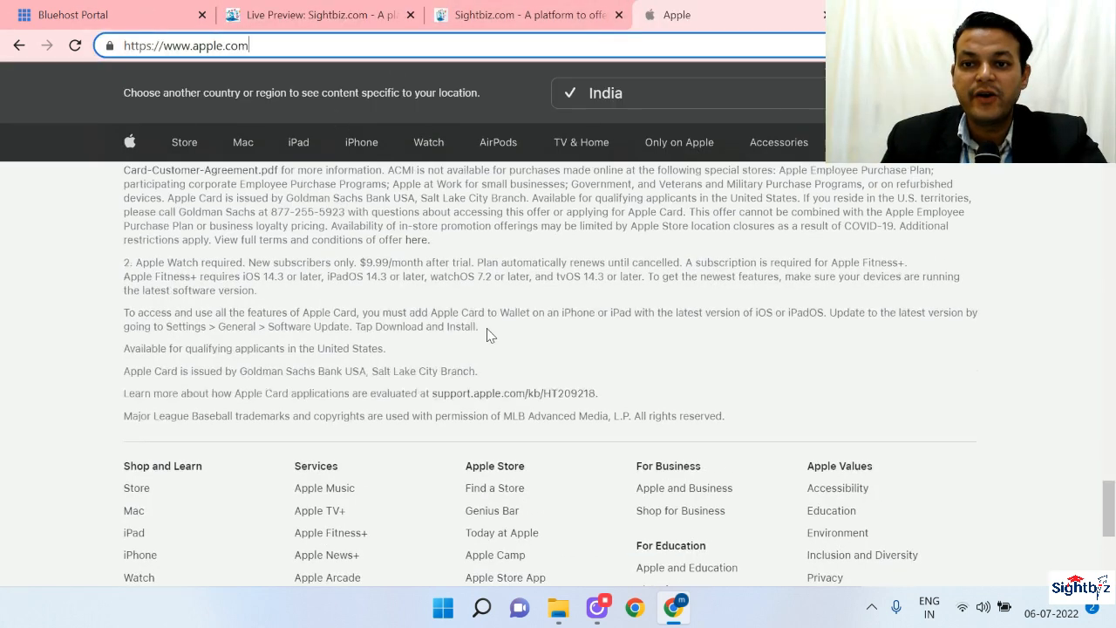
- Scroll apple.com to its footer columns: Shop and Learn, Services, Apple Store, About Apple
{"action": "scroll", "scroll_direction": "up", "scroll_amount": 3}
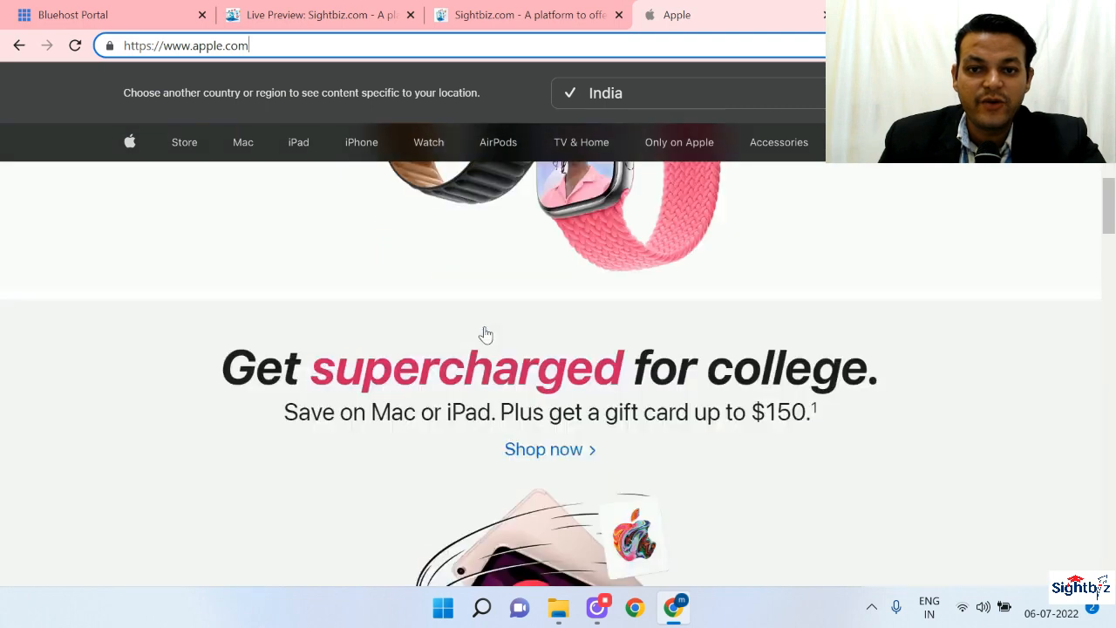
{"action": "scroll", "scroll_direction": "down", "scroll_amount": 3}
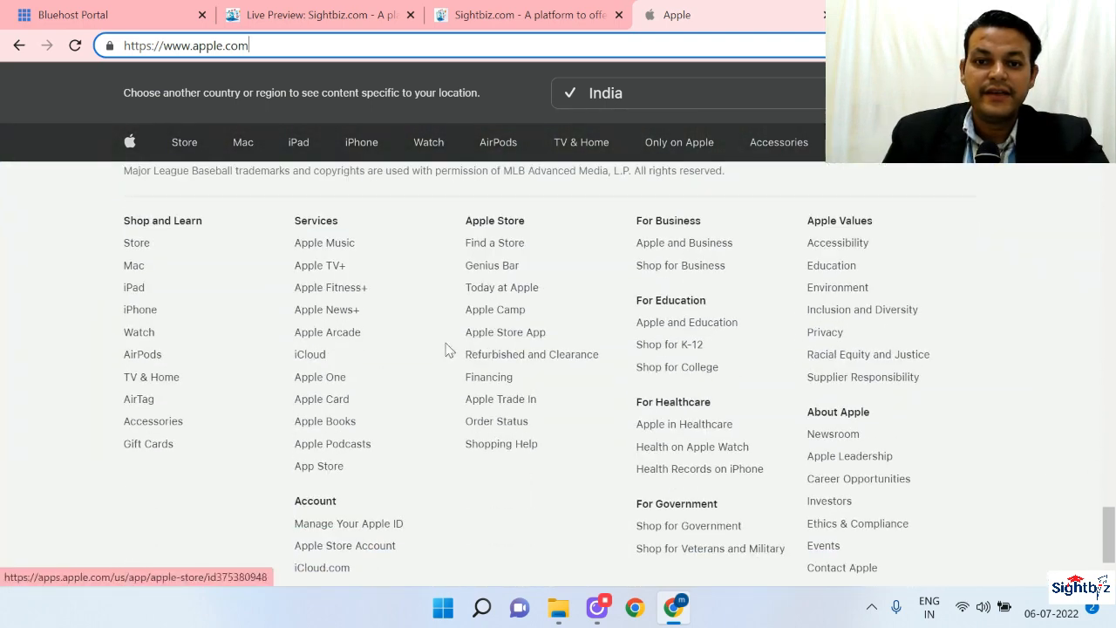
{"action": "mouse_move", "coordinate": [1031, 246]}
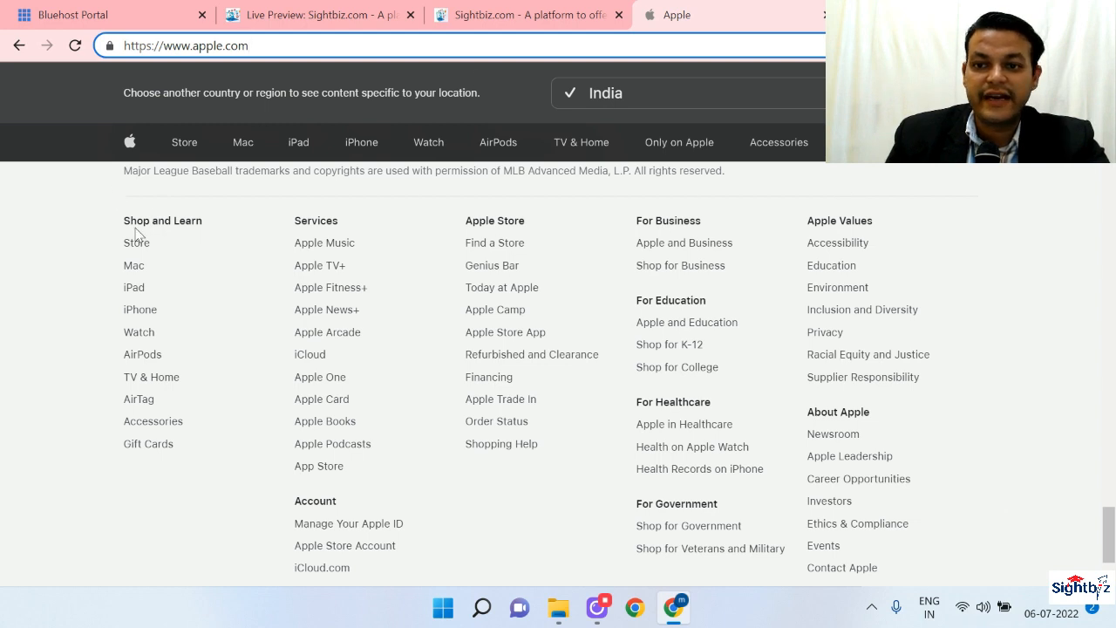
{"action": "mouse_move", "coordinate": [666, 312]}
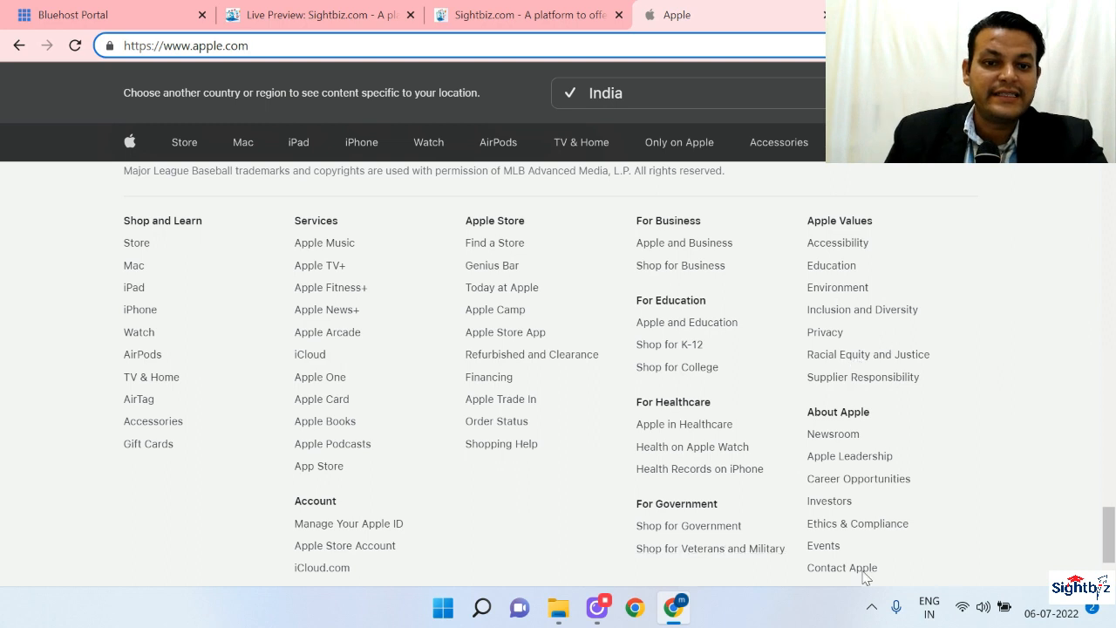
{"action": "mouse_move", "coordinate": [150, 228]}
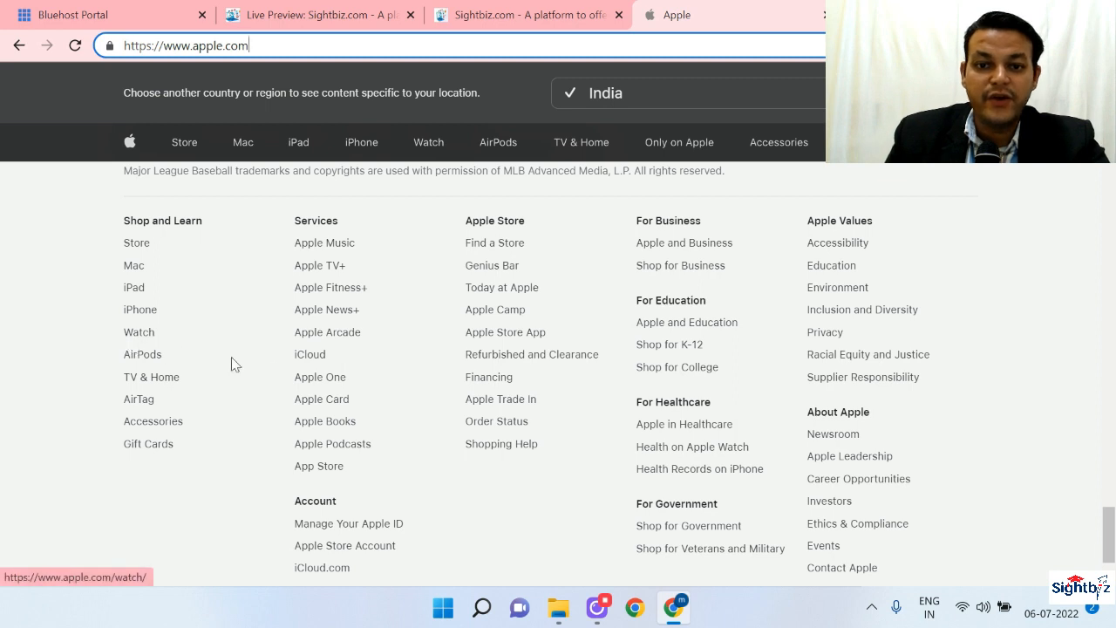
{"action": "mouse_move", "coordinate": [488, 373]}
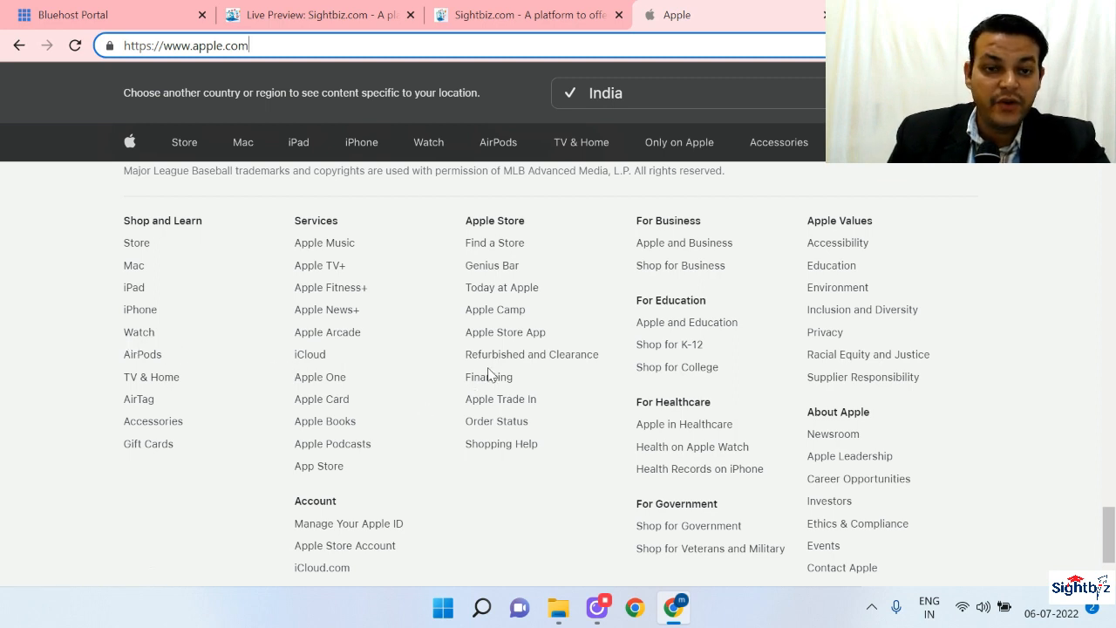
{"action": "mouse_move", "coordinate": [317, 473]}
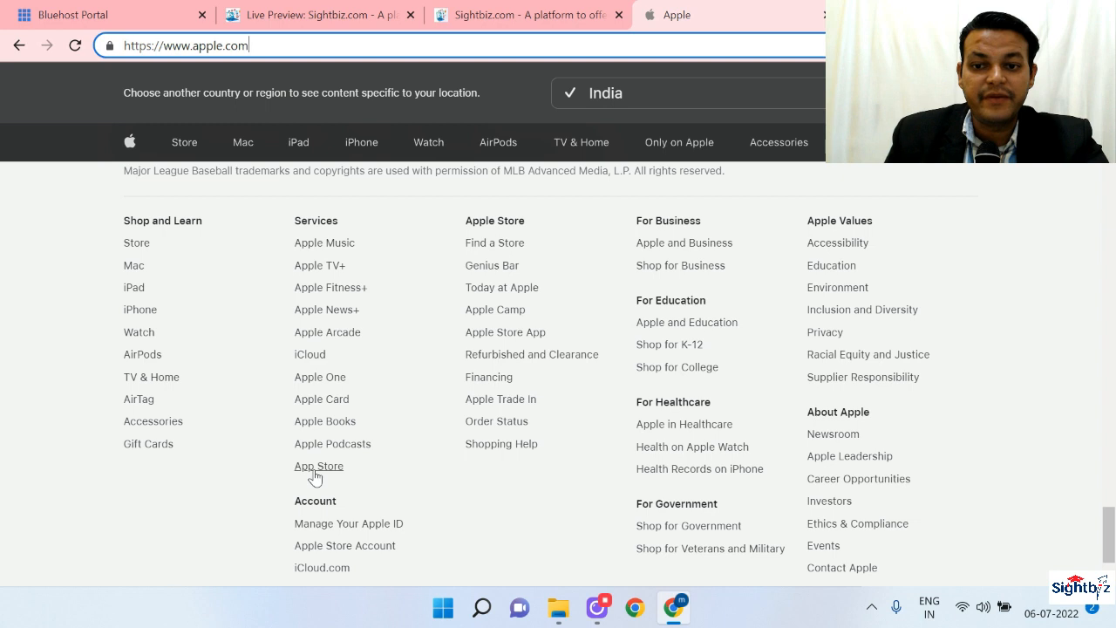
{"action": "mouse_move", "coordinate": [332, 405]}
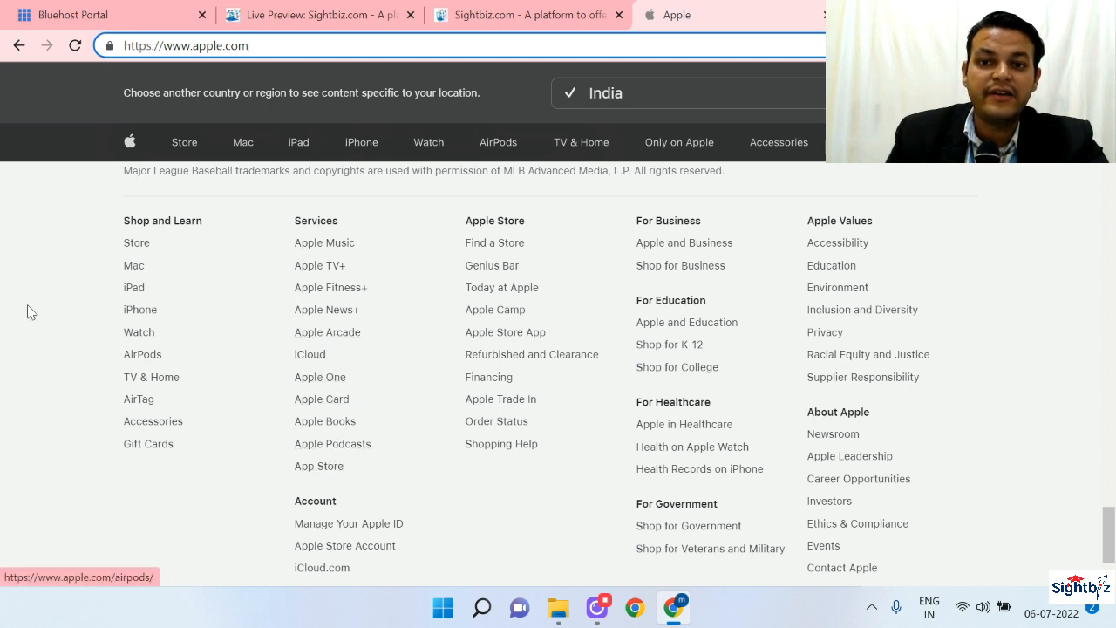
{"action": "mouse_move", "coordinate": [874, 308]}
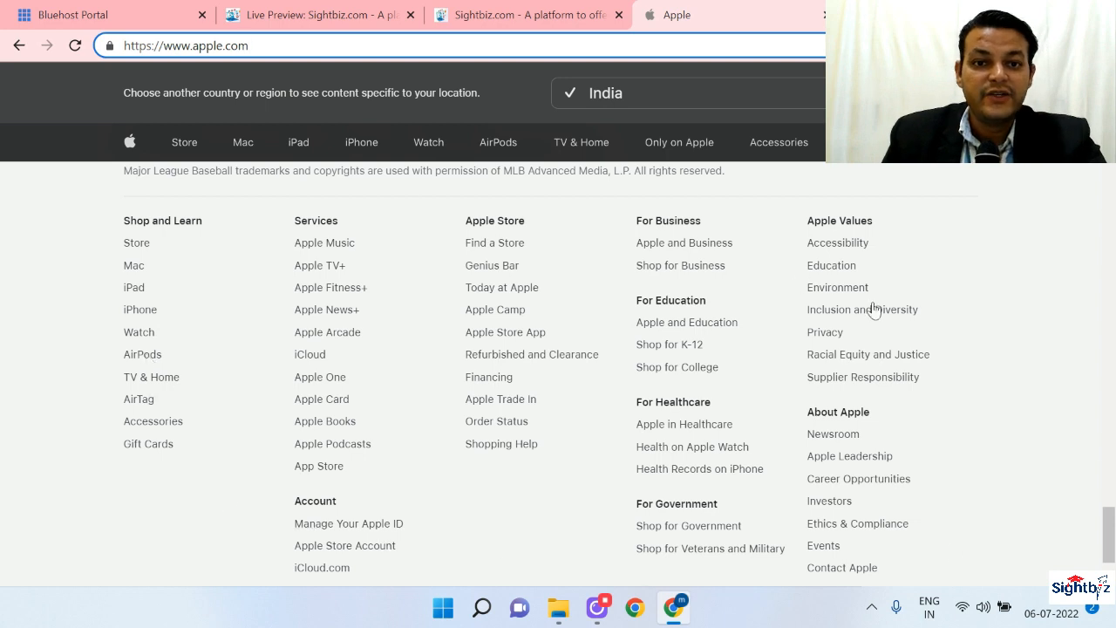
{"action": "mouse_move", "coordinate": [216, 159]}
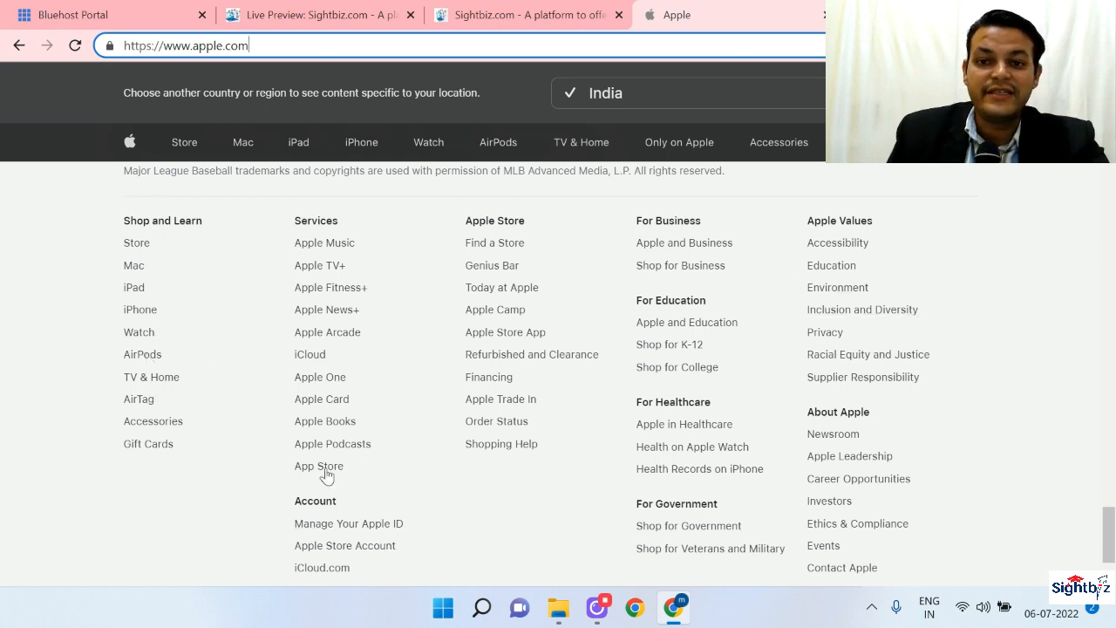
{"action": "scroll", "scroll_direction": "up", "scroll_amount": 3}
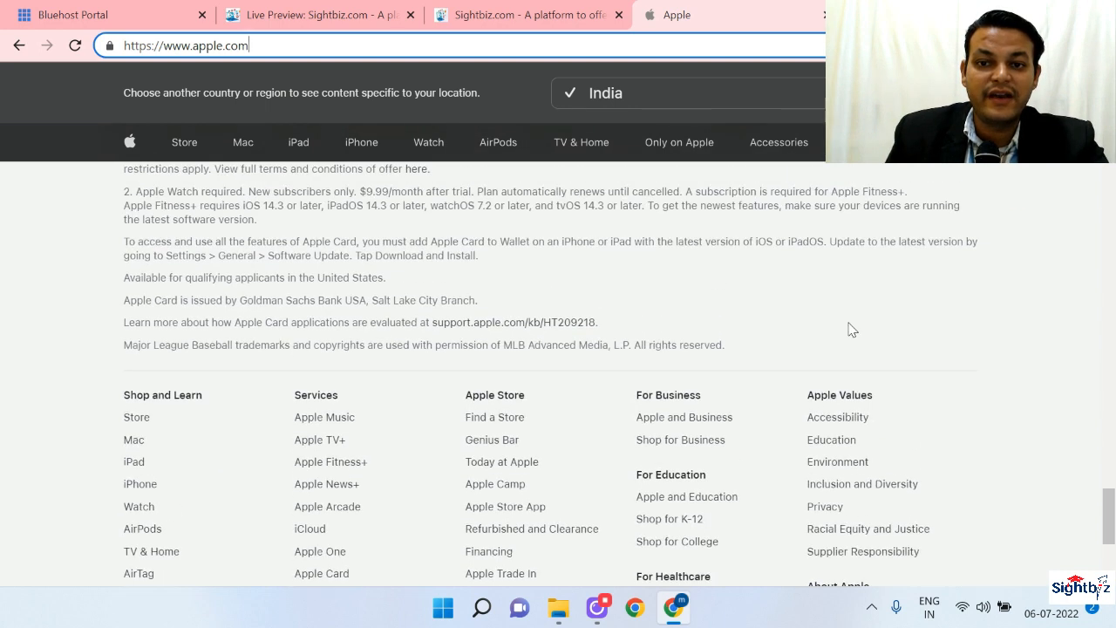
{"action": "scroll", "scroll_direction": "up", "scroll_amount": 3}
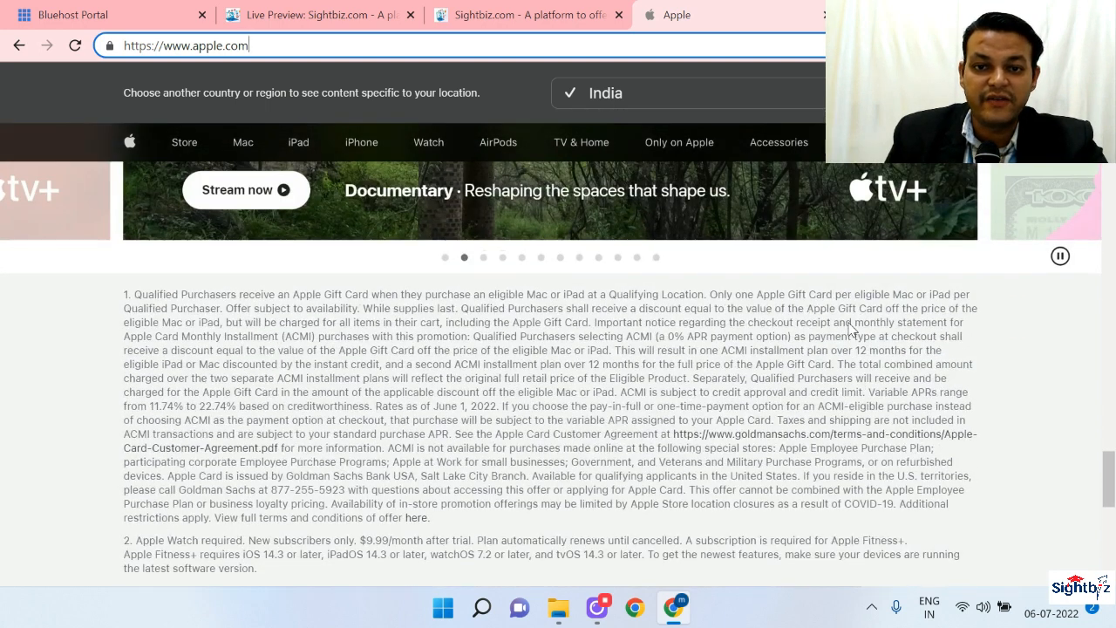
{"action": "scroll", "scroll_direction": "down", "scroll_amount": 3}
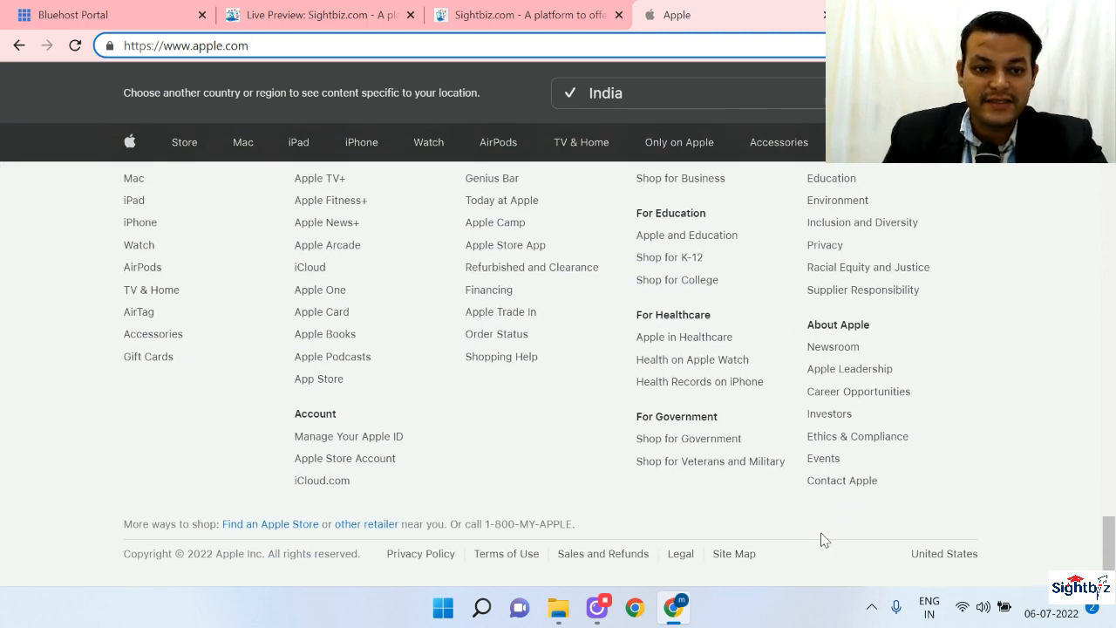
{"action": "mouse_move", "coordinate": [305, 493]}
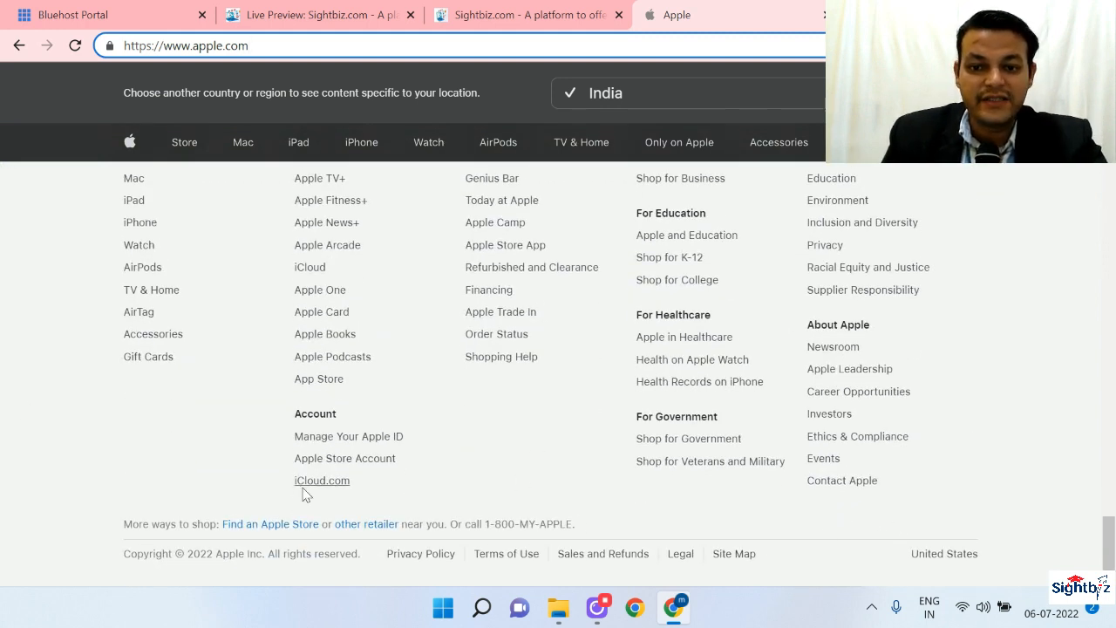
{"action": "mouse_move", "coordinate": [627, 499]}
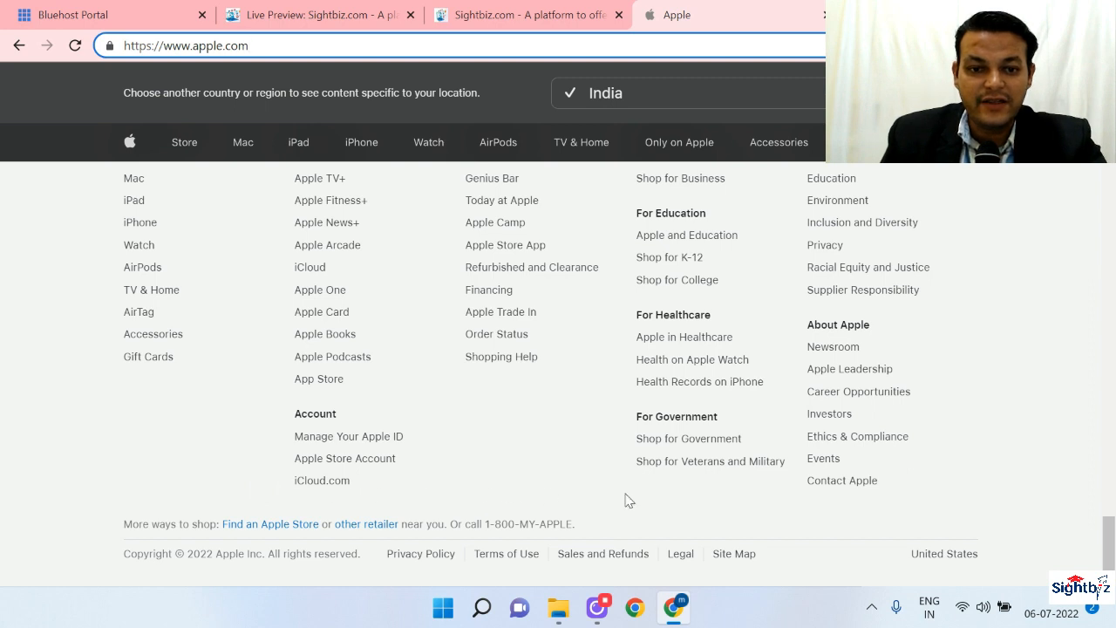
{"action": "mouse_move", "coordinate": [727, 509]}
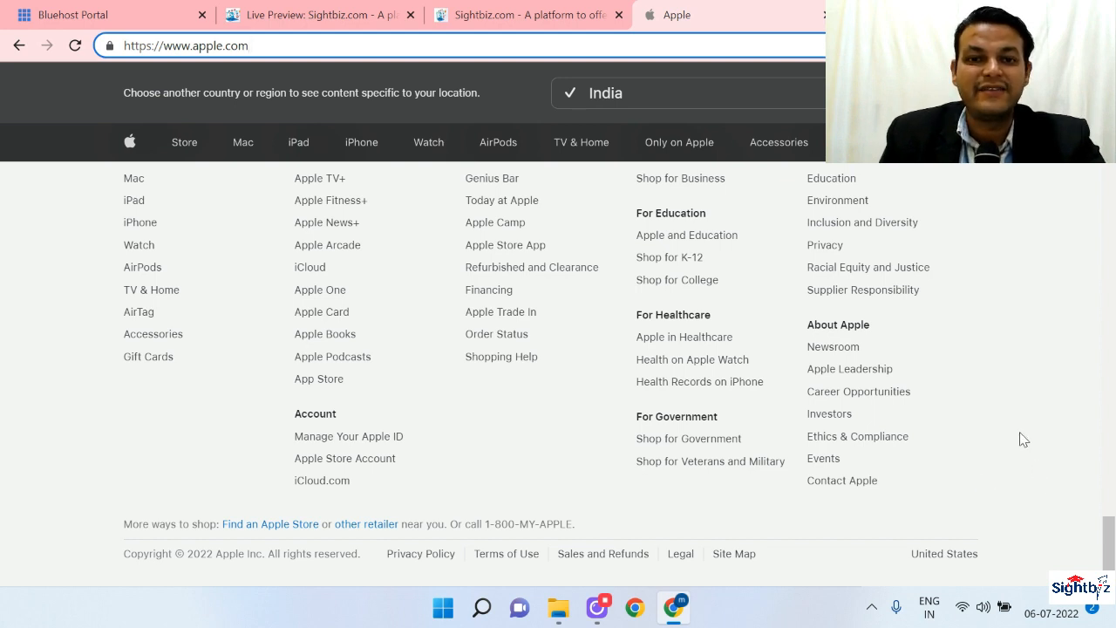
{"action": "mouse_move", "coordinate": [766, 300]}
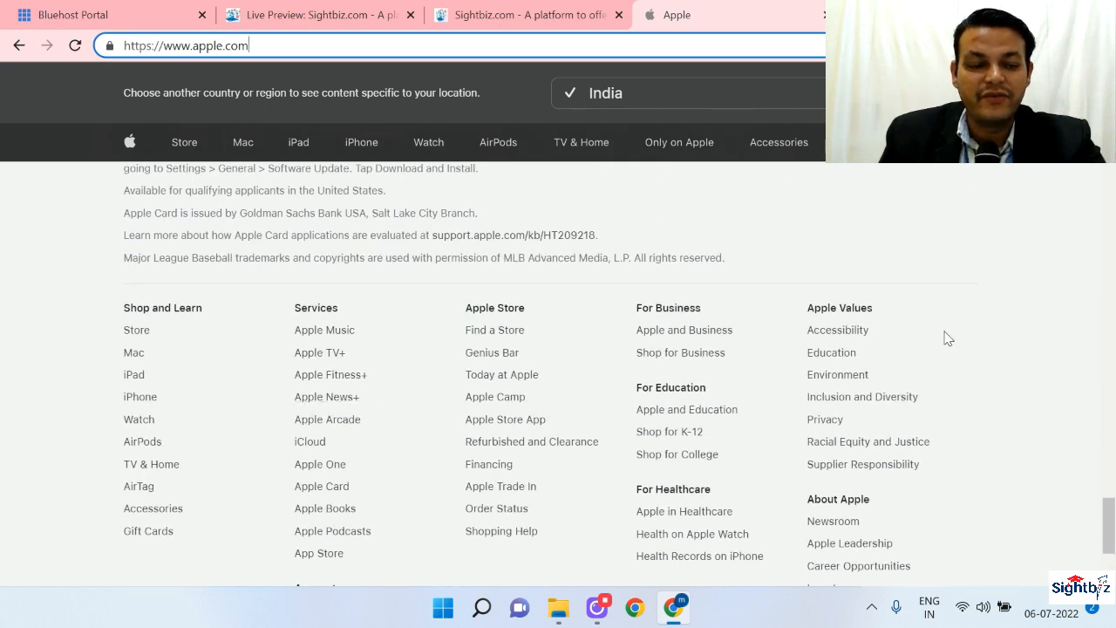
{"action": "mouse_move", "coordinate": [1023, 316]}
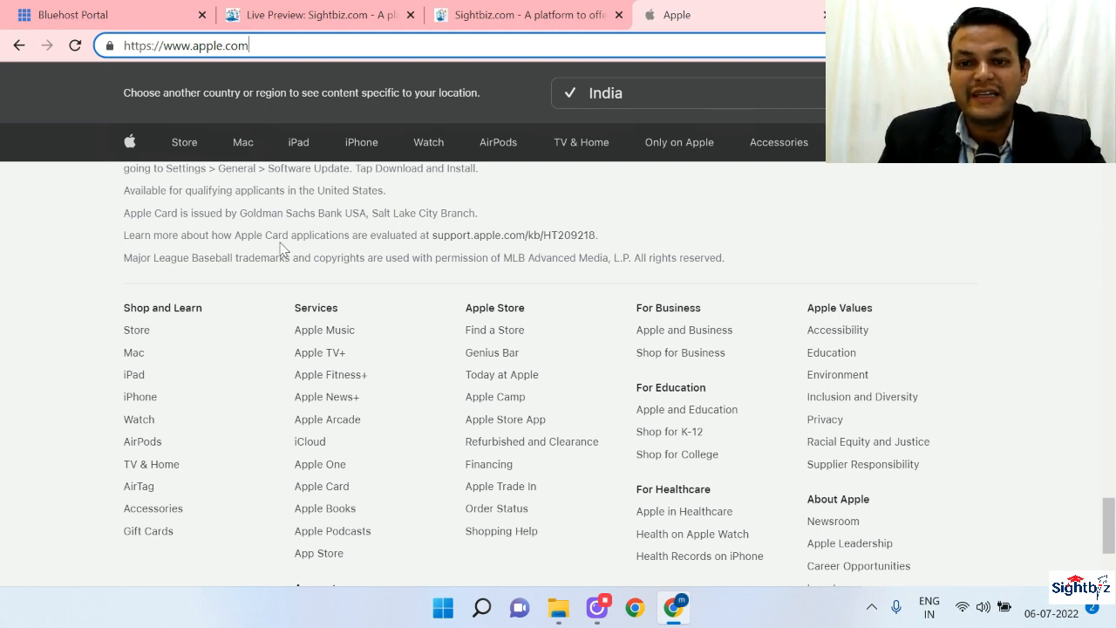
{"action": "mouse_move", "coordinate": [632, 459]}
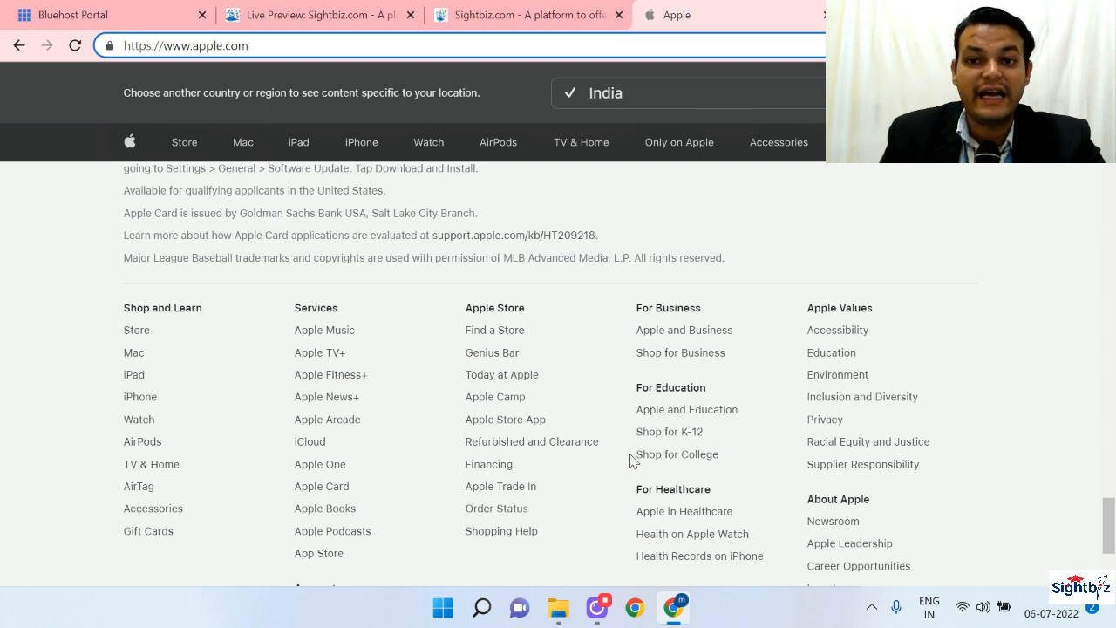